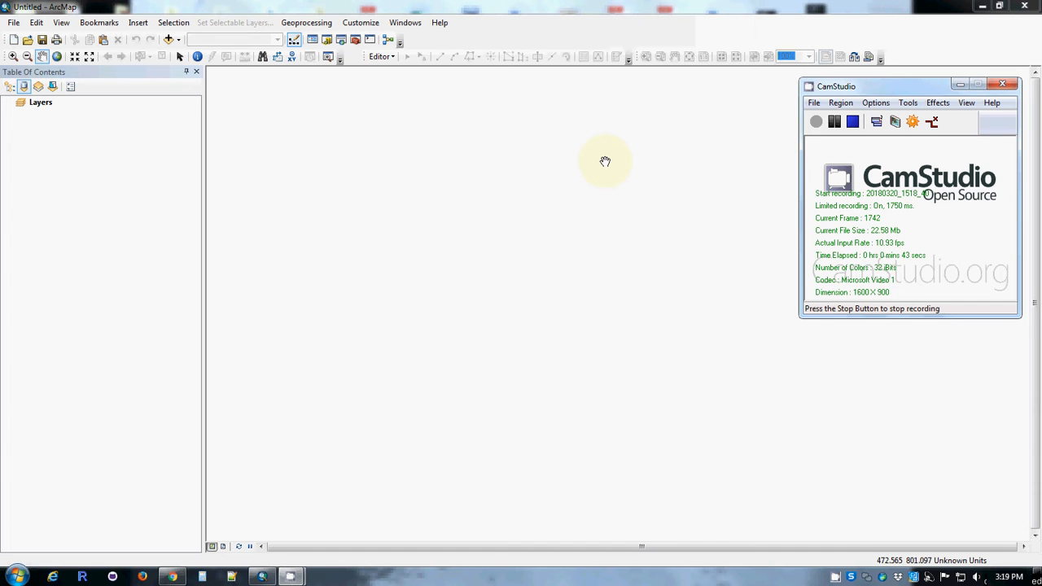
{"action": "mouse_move", "coordinate": [612, 178]}
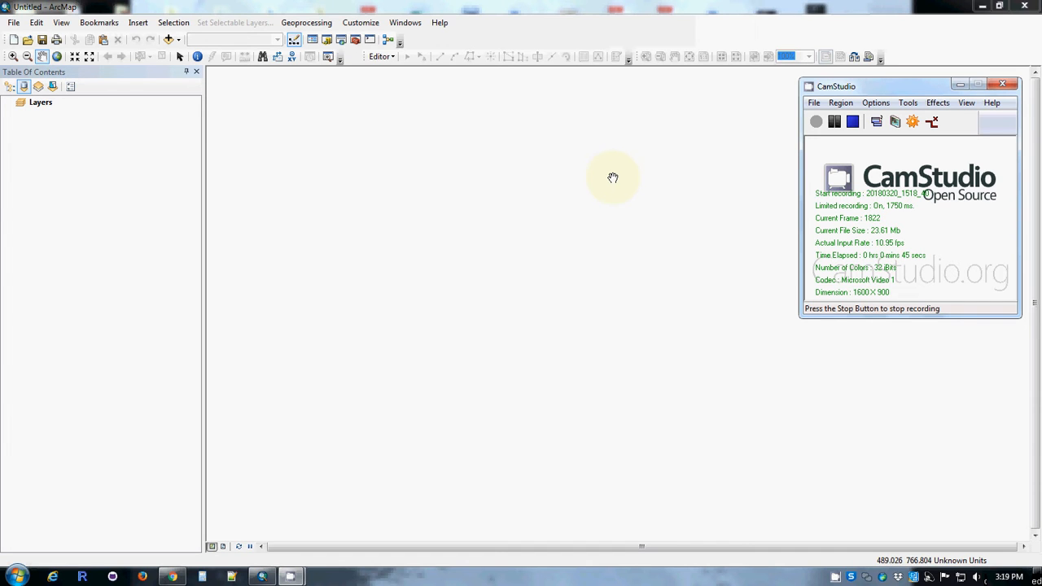
{"action": "mouse_move", "coordinate": [585, 167]}
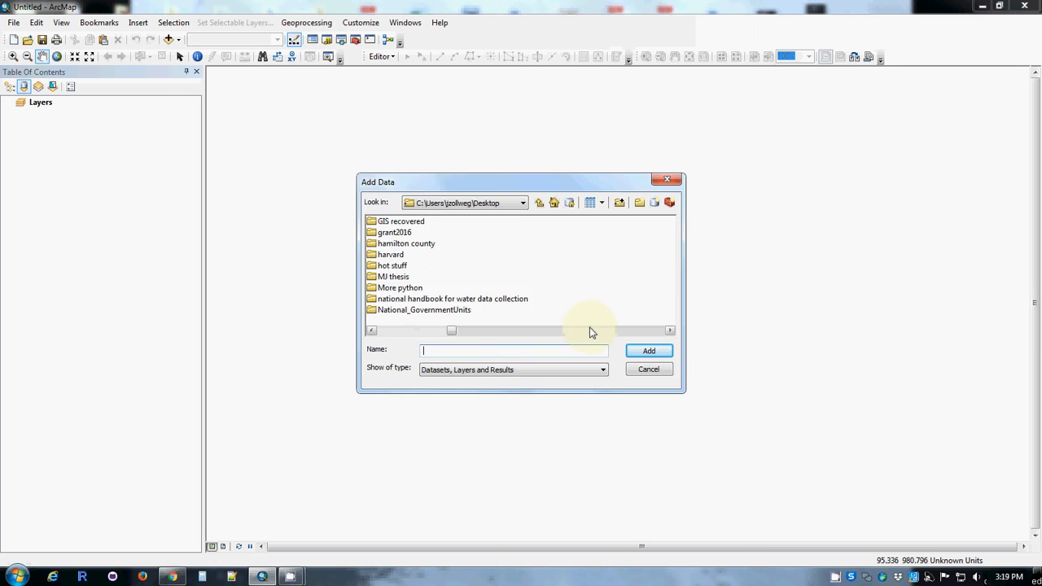
Add the Landsat B3 TIF from the Desktop and build pyramids for it.
{"action": "scroll", "scroll_direction": "down", "scroll_amount": 3}
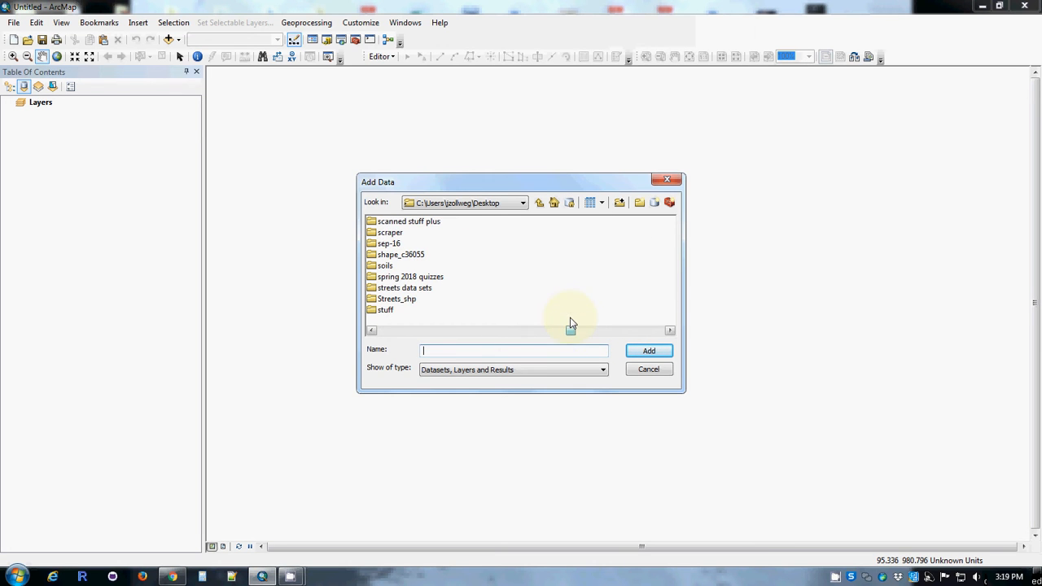
{"action": "scroll", "scroll_direction": "down", "scroll_amount": 3}
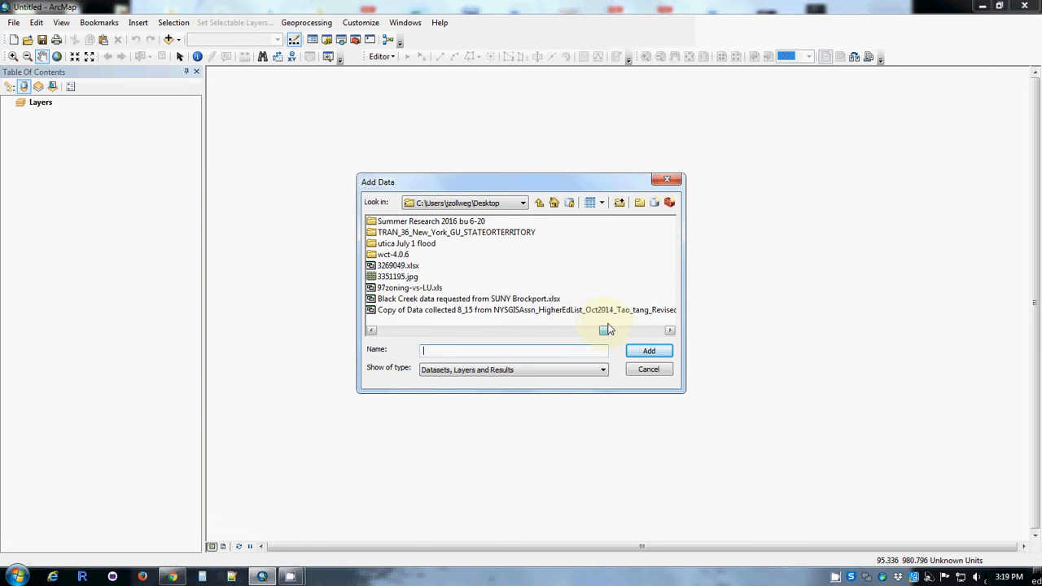
{"action": "left_click", "coordinate": [648, 350]}
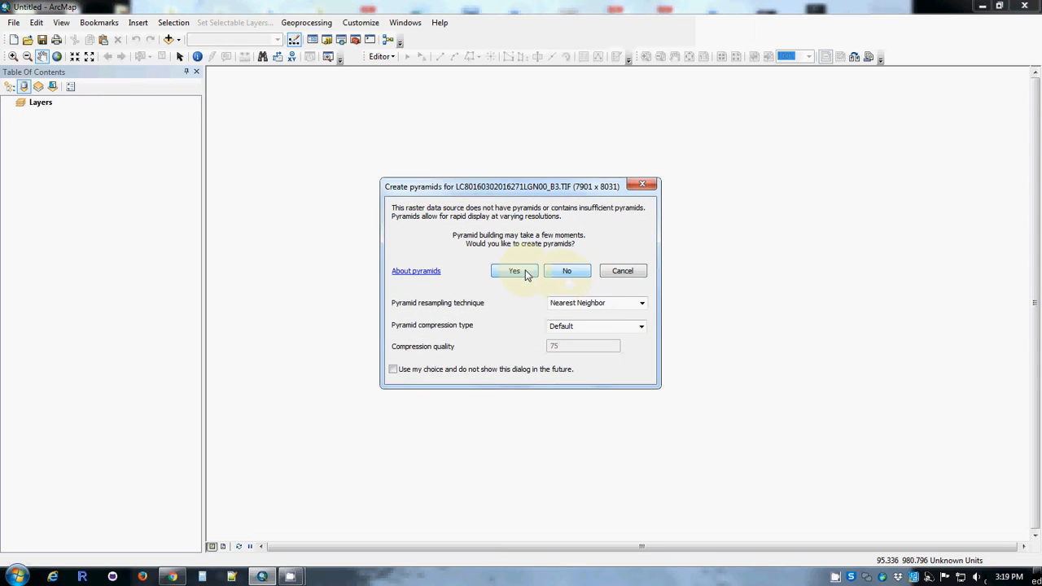
{"action": "left_click", "coordinate": [515, 271]}
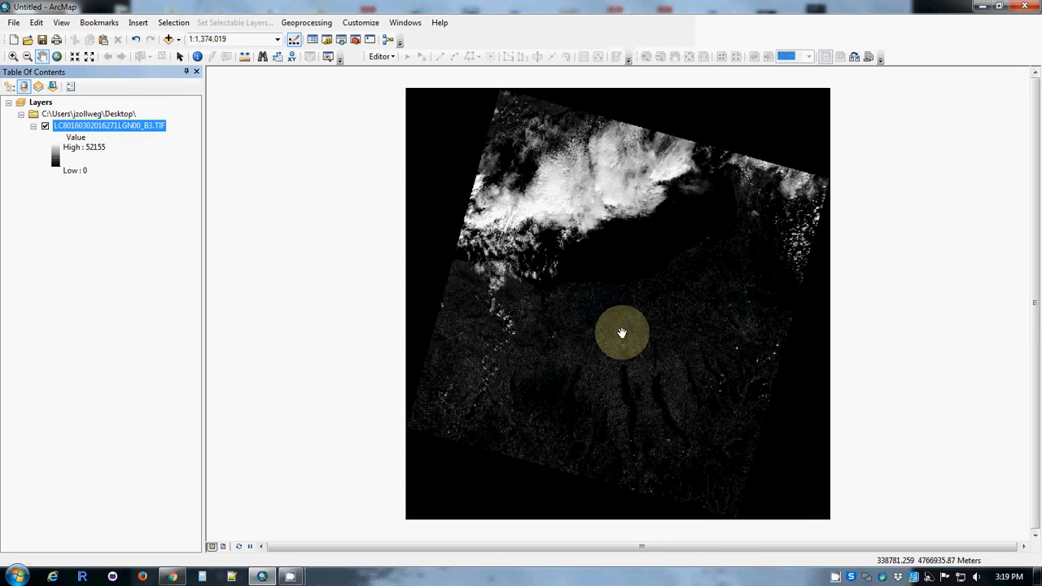
{"action": "left_click_drag", "start_coordinate": [622, 332], "coordinate": [570, 181]}
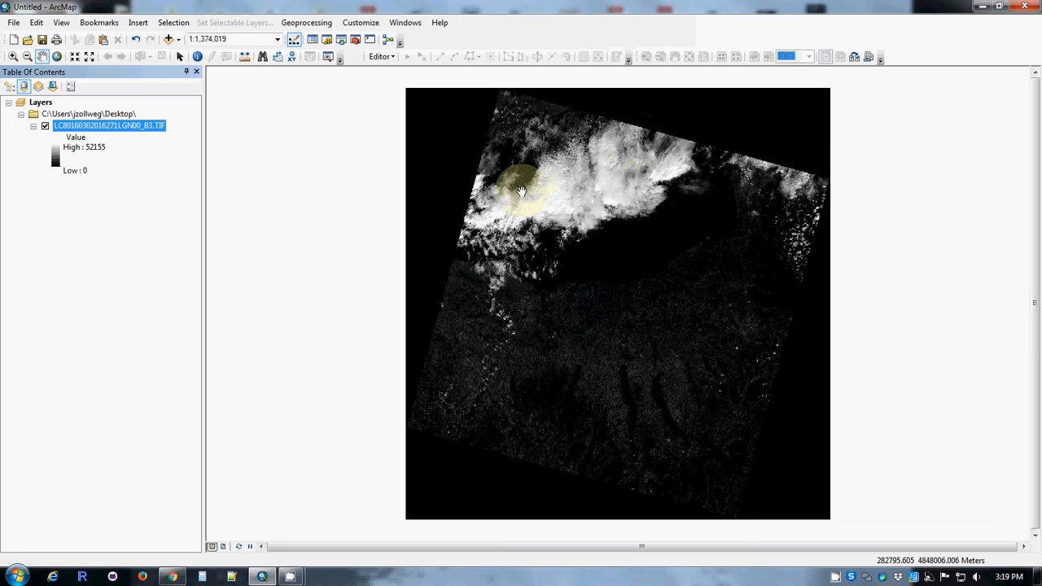
{"action": "left_click_drag", "start_coordinate": [521, 192], "coordinate": [619, 399]}
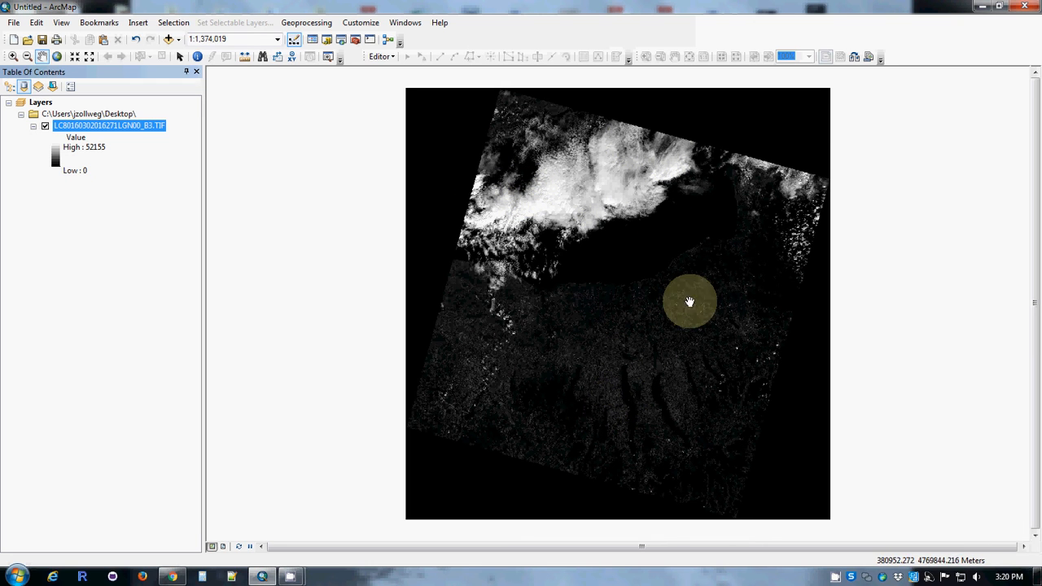
{"action": "left_click_drag", "start_coordinate": [690, 301], "coordinate": [595, 206]}
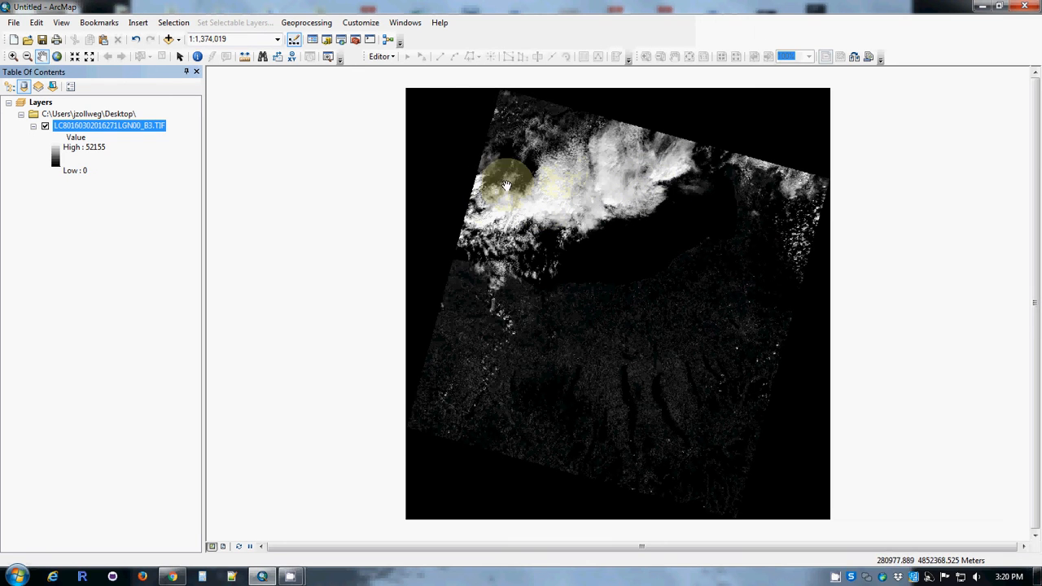
{"action": "mouse_move", "coordinate": [626, 215]}
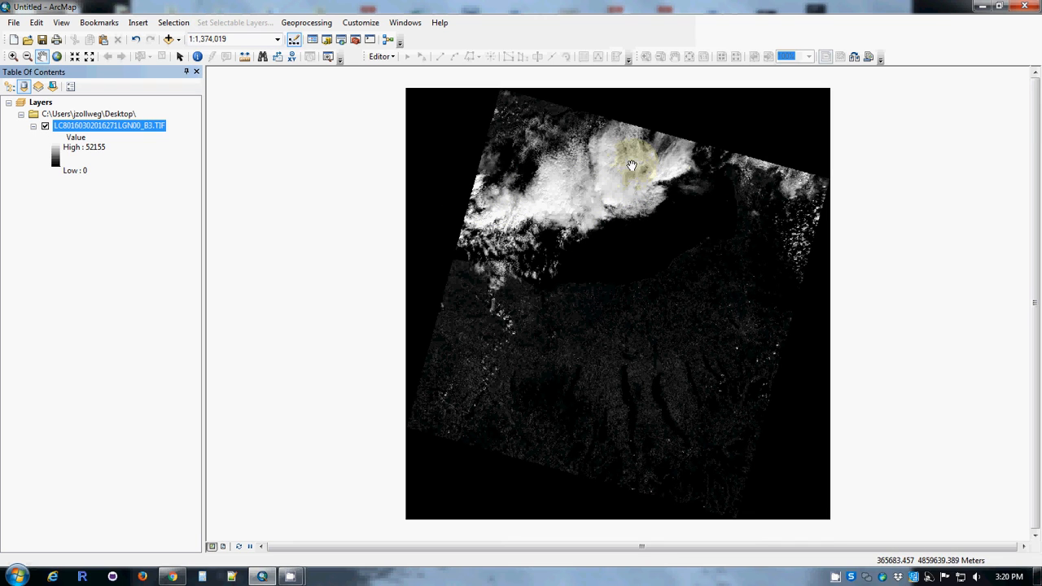
{"action": "mouse_move", "coordinate": [567, 285]}
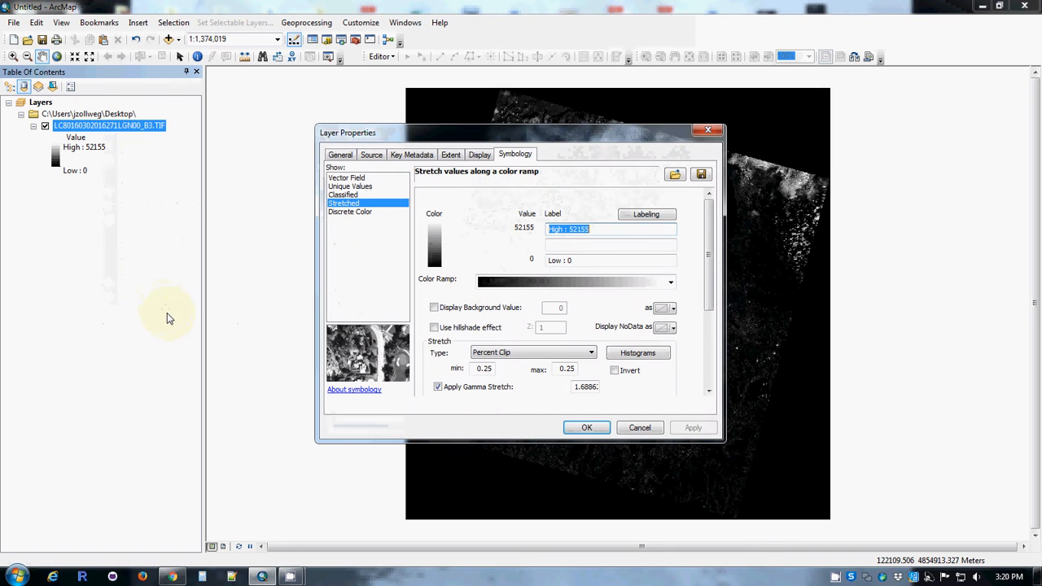
Apply a white-to-green stretched color ramp to the Landsat B3 raster.
{"action": "left_click", "coordinate": [671, 282]}
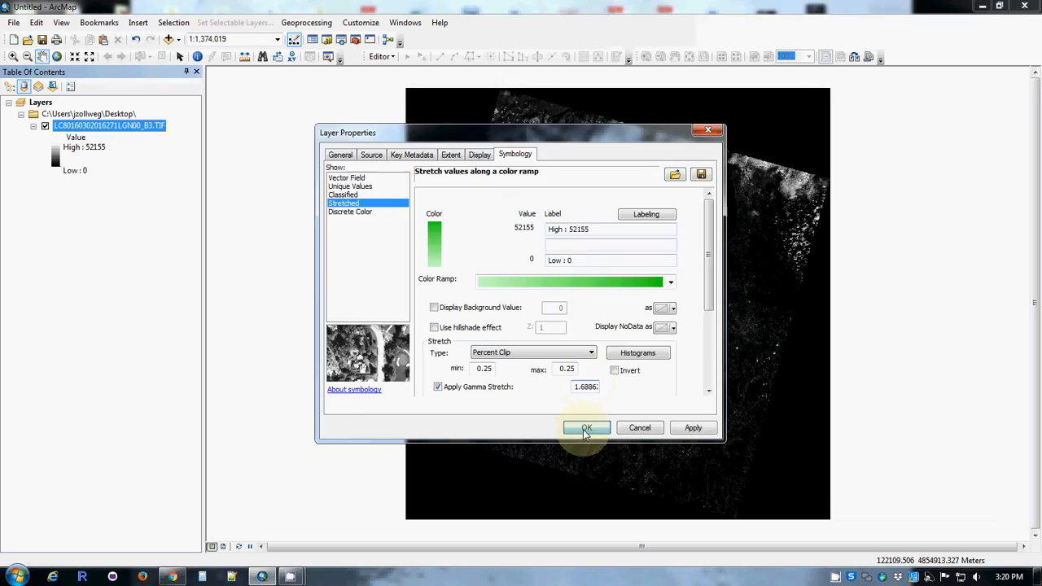
{"action": "left_click", "coordinate": [586, 426]}
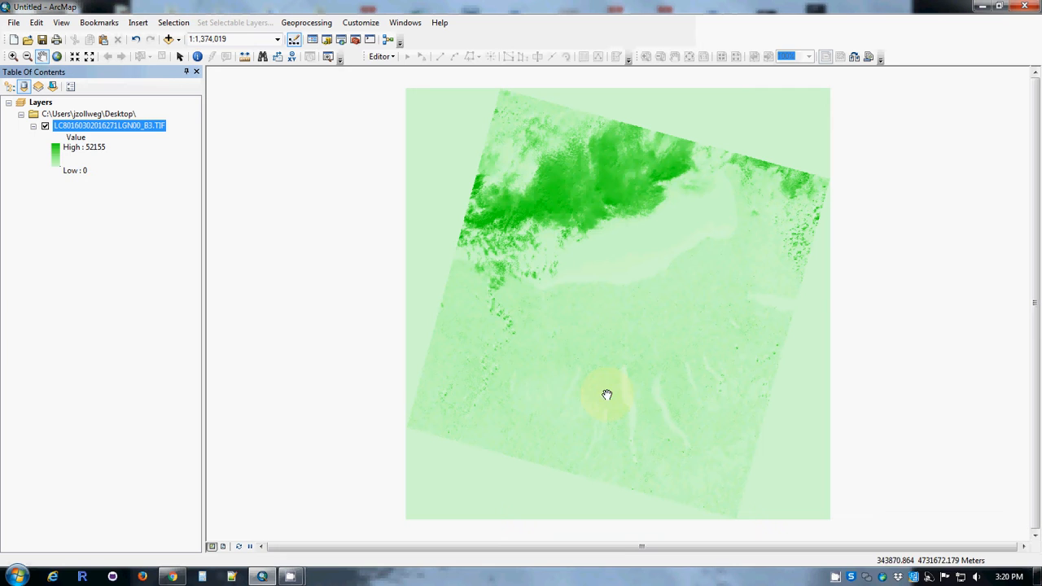
{"action": "left_click_drag", "start_coordinate": [606, 396], "coordinate": [748, 220]}
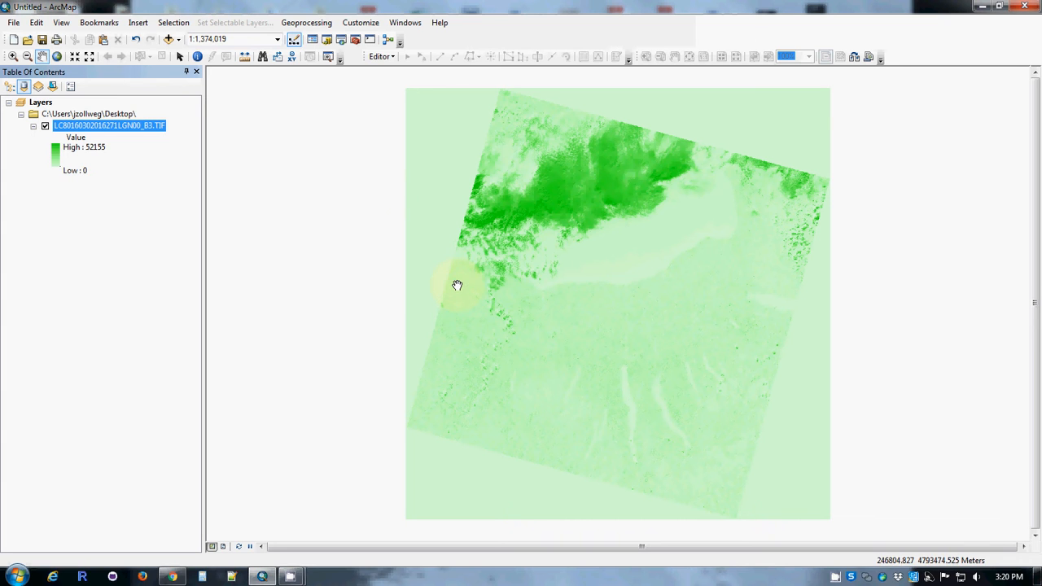
Add the World Imagery basemap beneath the green Landsat raster.
{"action": "left_click", "coordinate": [169, 39]}
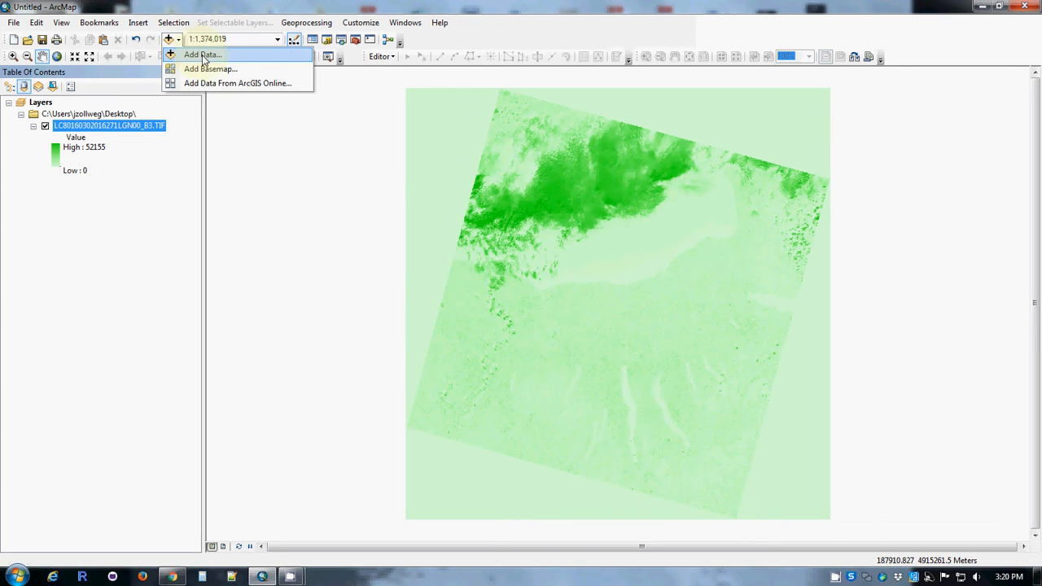
{"action": "left_click", "coordinate": [202, 55]}
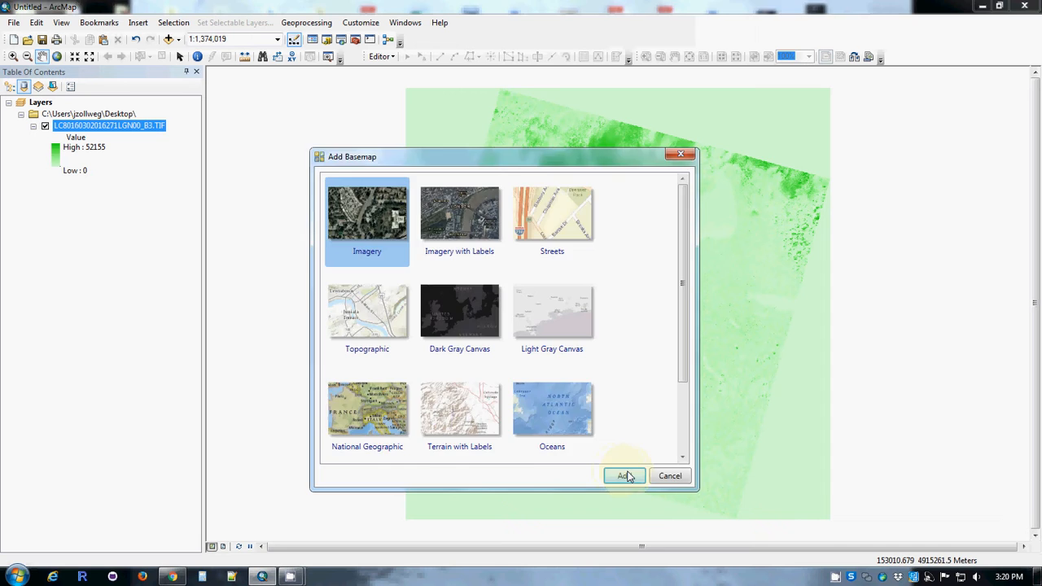
{"action": "left_click", "coordinate": [623, 476]}
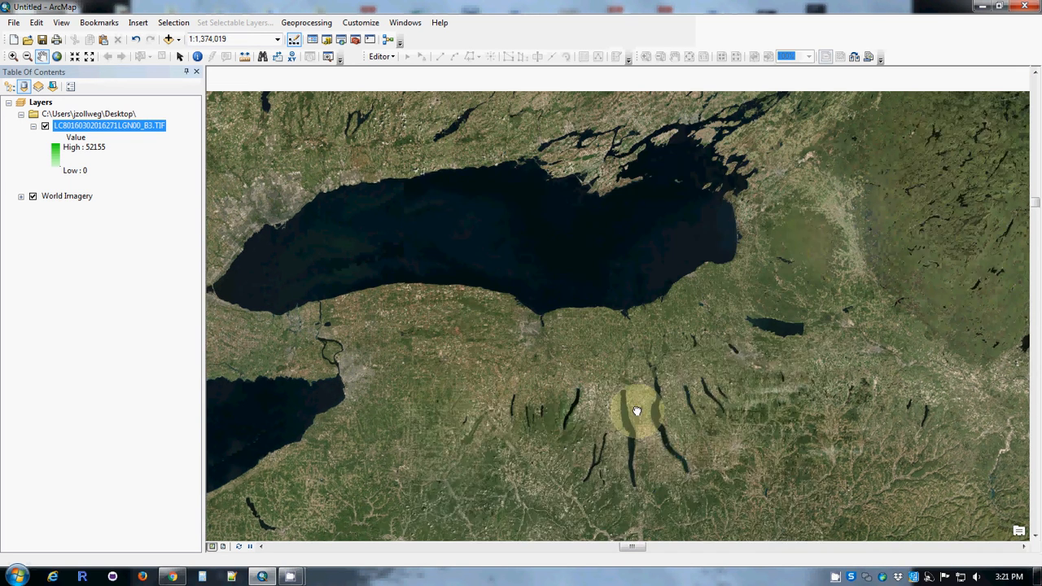
{"action": "left_click_drag", "start_coordinate": [639, 410], "coordinate": [303, 259]}
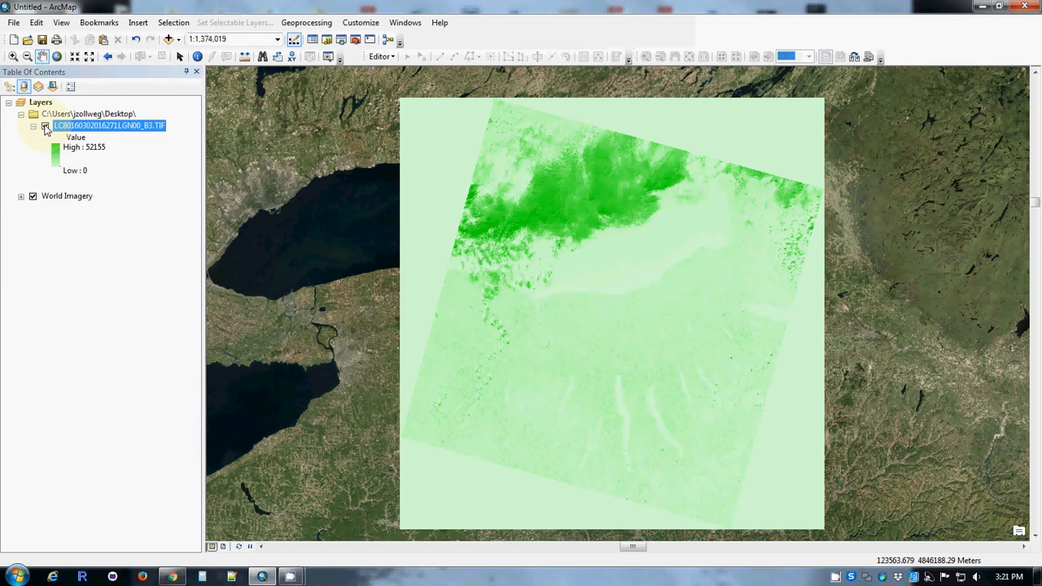
Toggle the Landsat raster's visibility to compare it against the World Imagery basemap.
{"action": "left_click", "coordinate": [33, 126]}
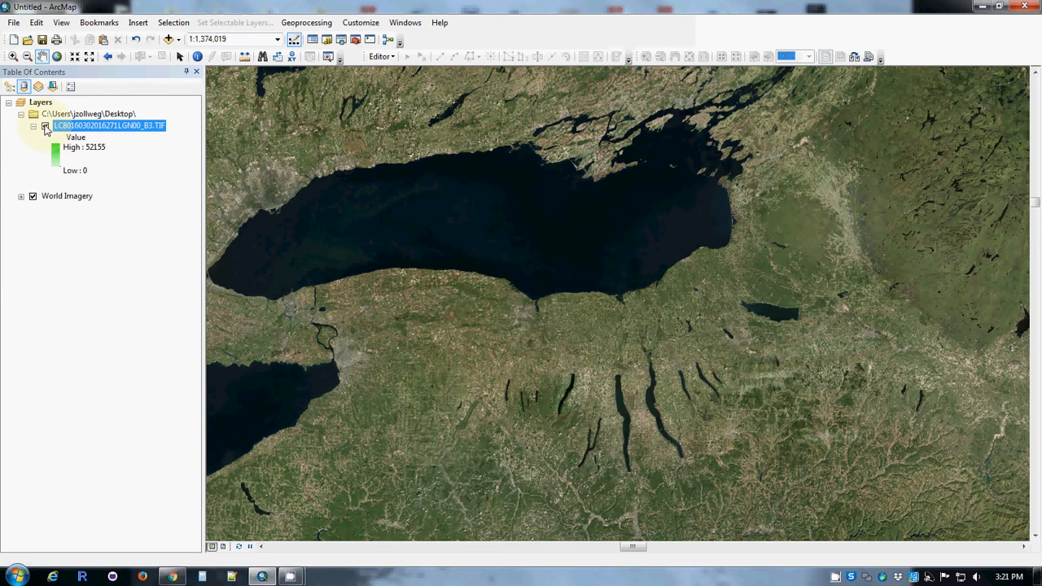
{"action": "left_click", "coordinate": [46, 126]}
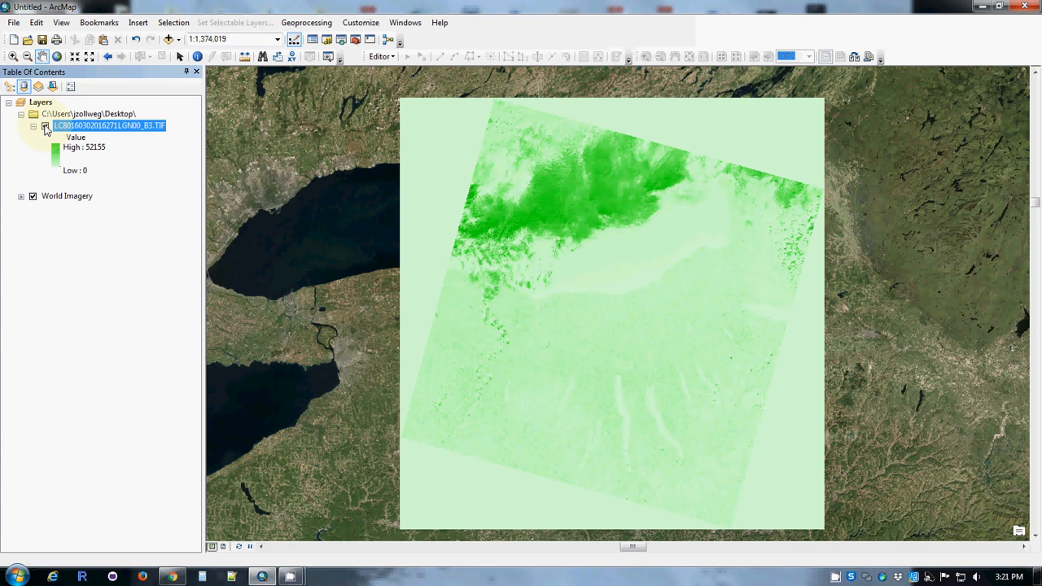
{"action": "left_click", "coordinate": [45, 126]}
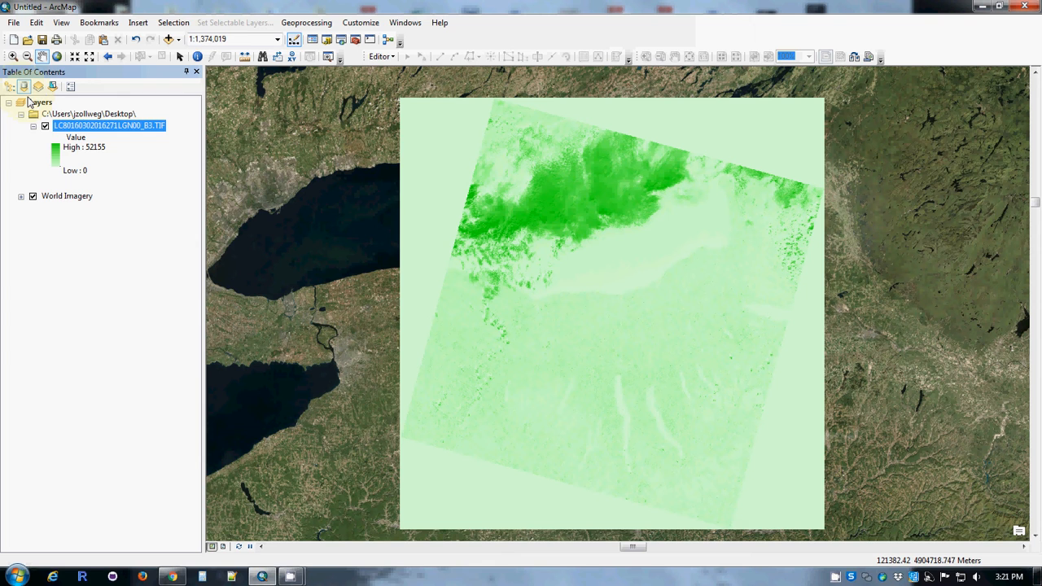
{"action": "left_click", "coordinate": [46, 125]}
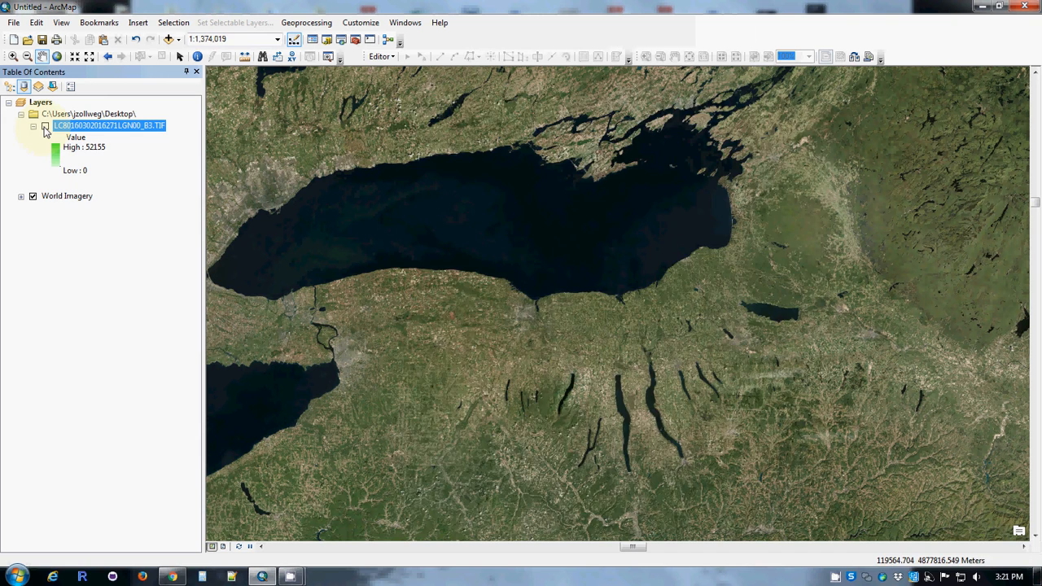
{"action": "left_click", "coordinate": [46, 125]}
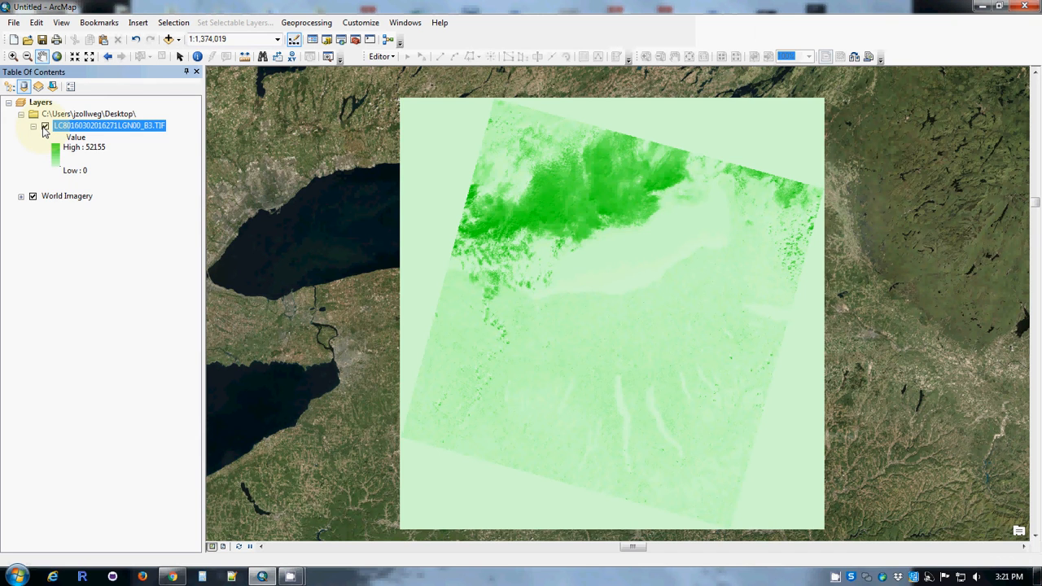
{"action": "left_click", "coordinate": [46, 125]}
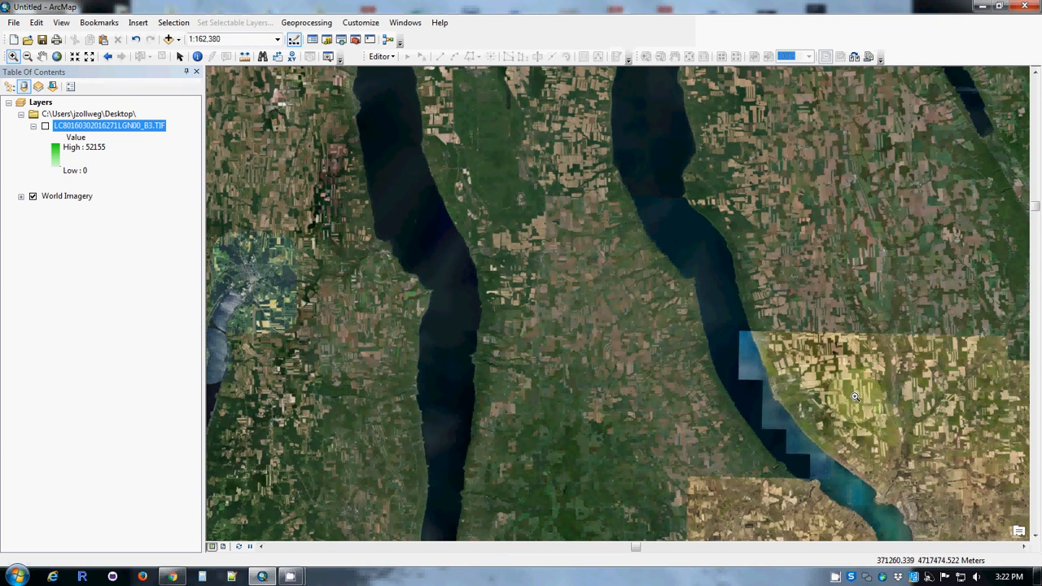
{"action": "mouse_move", "coordinate": [713, 404]}
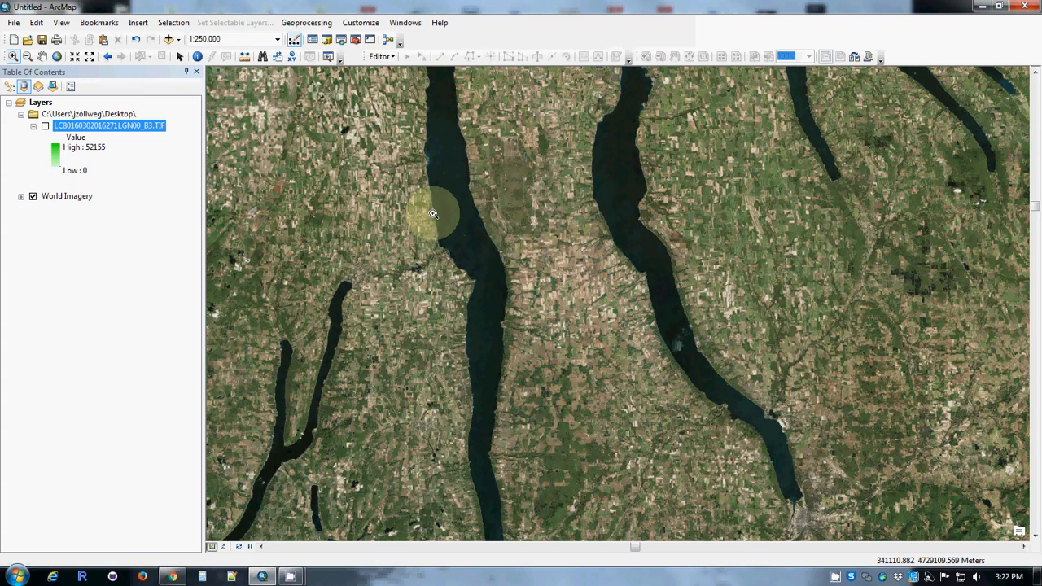
Confirm Spatial Analyst is enabled in the Extensions list.
{"action": "left_click", "coordinate": [306, 22]}
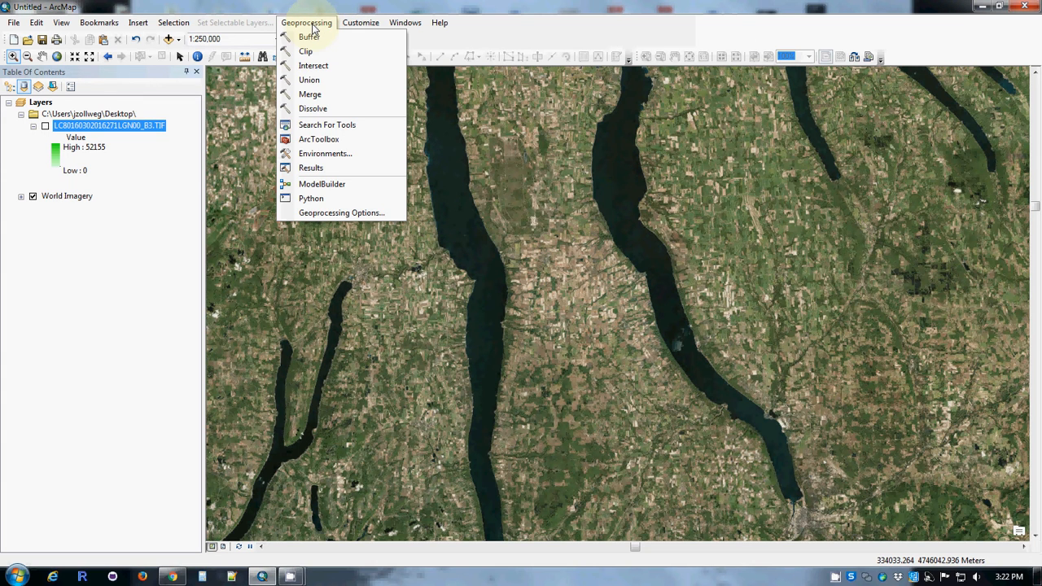
{"action": "left_click", "coordinate": [360, 23]}
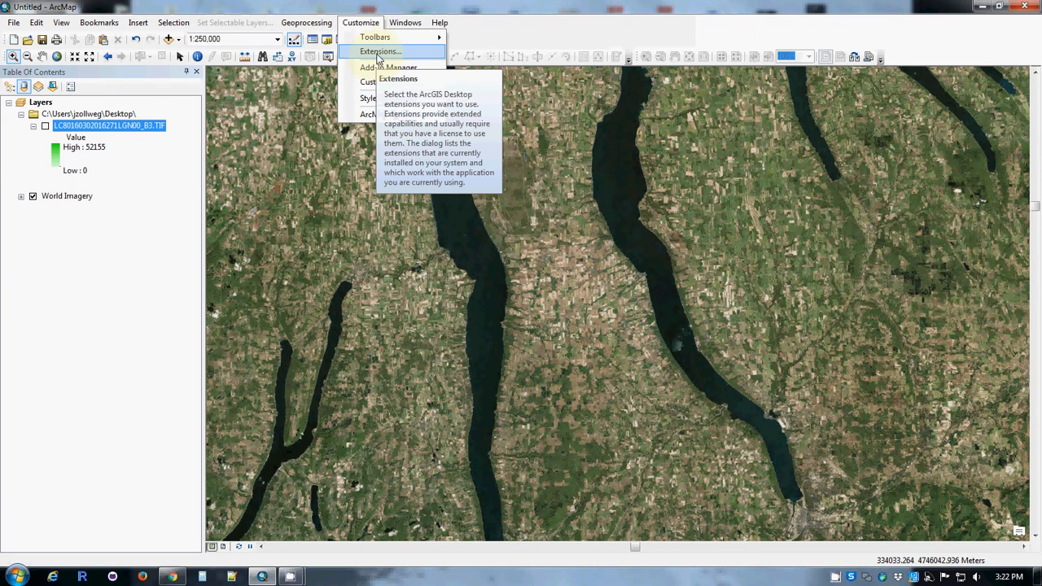
{"action": "left_click", "coordinate": [379, 51]}
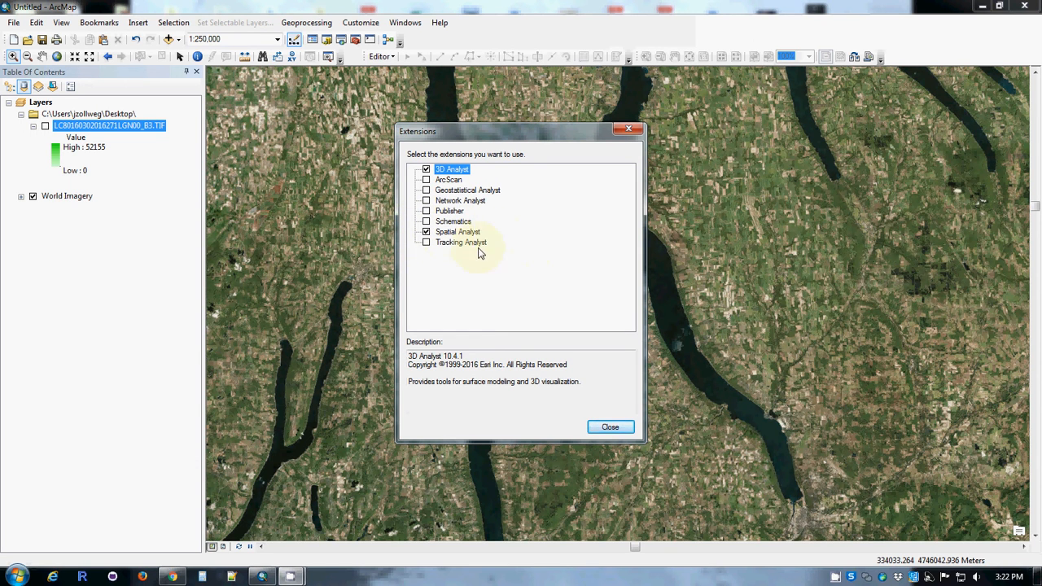
{"action": "left_click", "coordinate": [609, 427]}
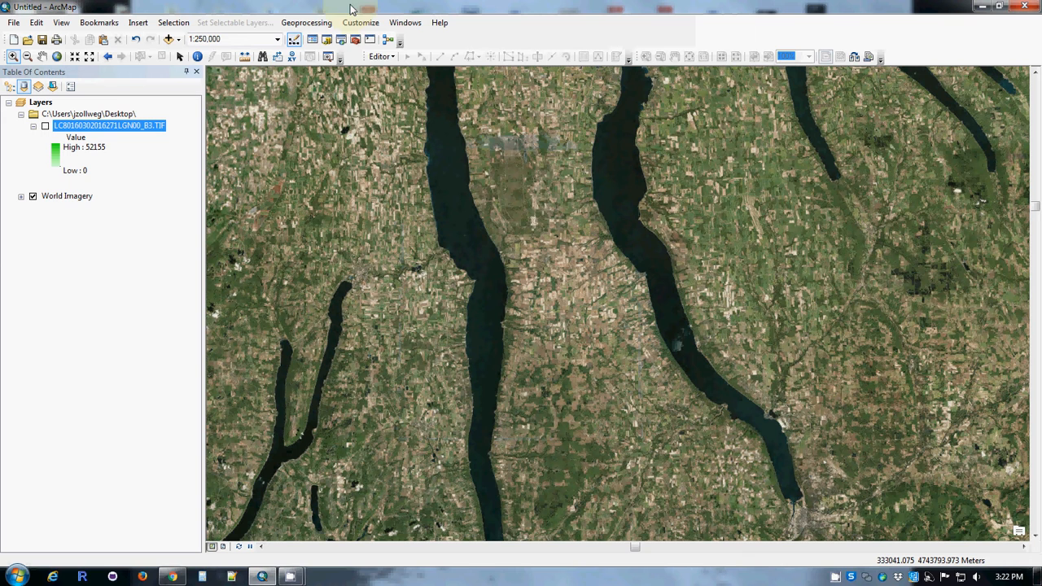
Show the Image Classification toolbar for the Landsat layer.
{"action": "left_click", "coordinate": [361, 22]}
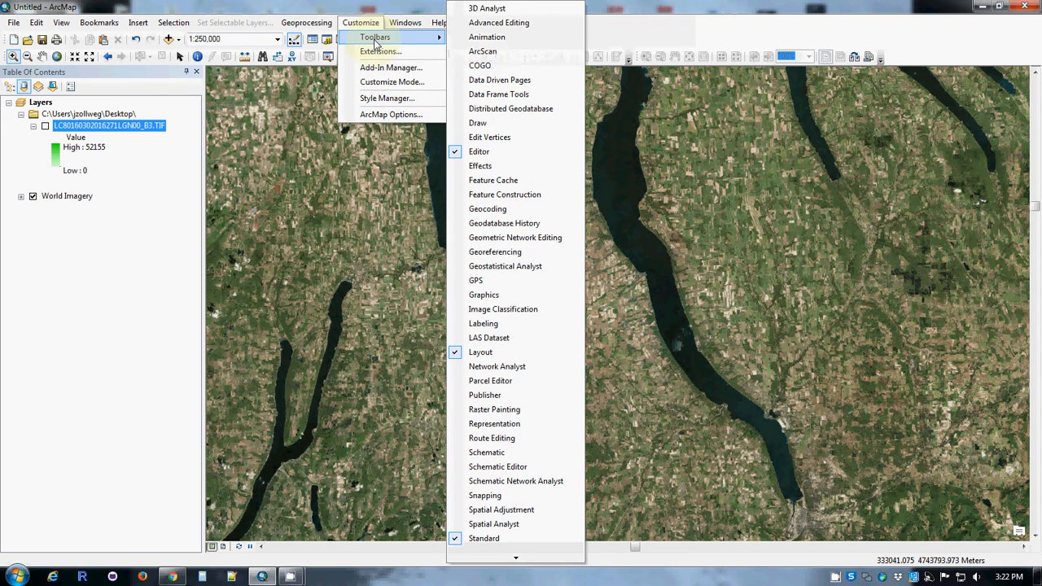
{"action": "mouse_move", "coordinate": [515, 238]}
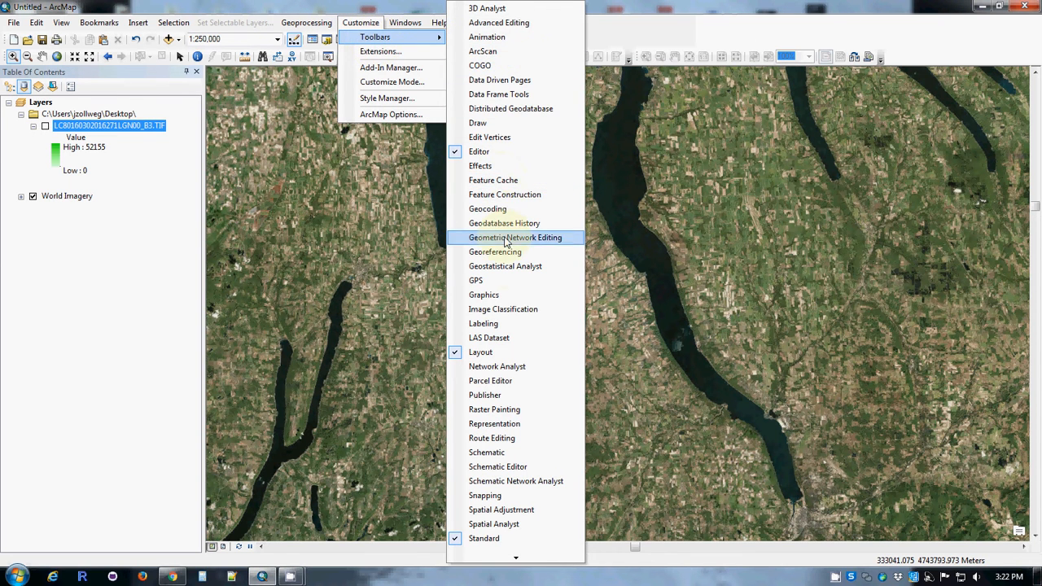
{"action": "left_click", "coordinate": [502, 310]}
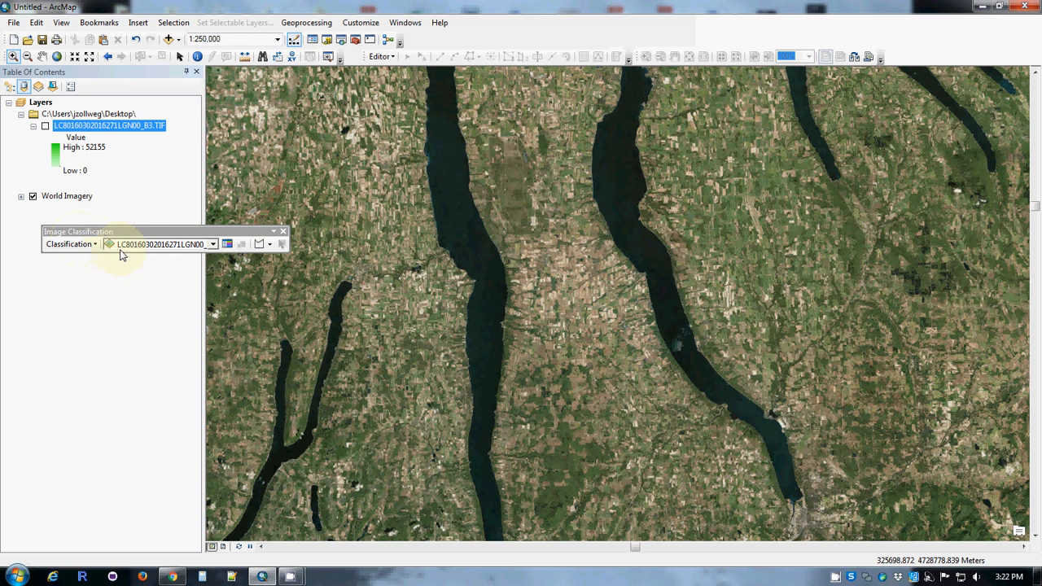
{"action": "mouse_move", "coordinate": [163, 244]}
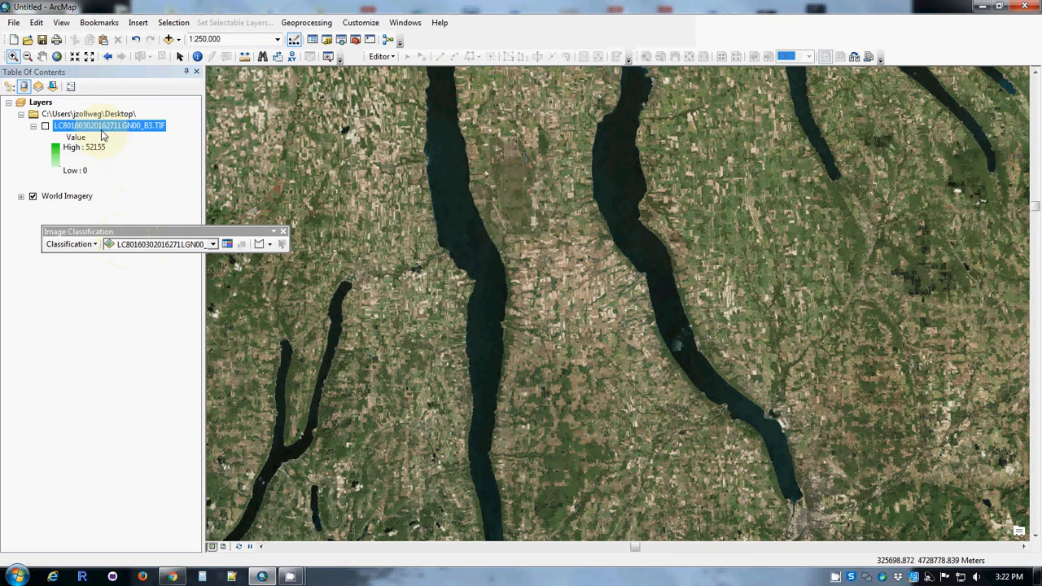
{"action": "mouse_move", "coordinate": [168, 205]}
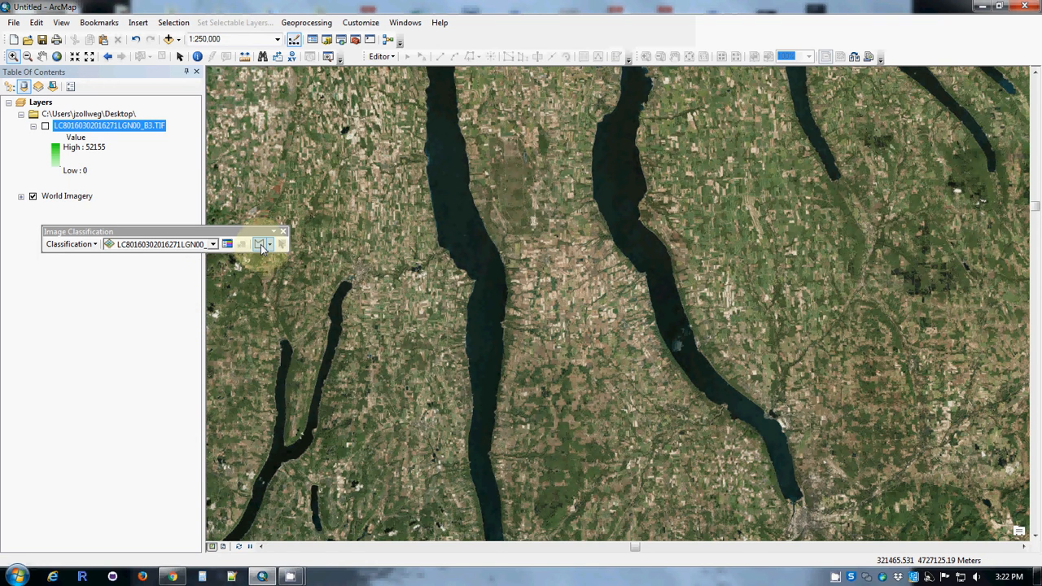
{"action": "mouse_move", "coordinate": [261, 244]}
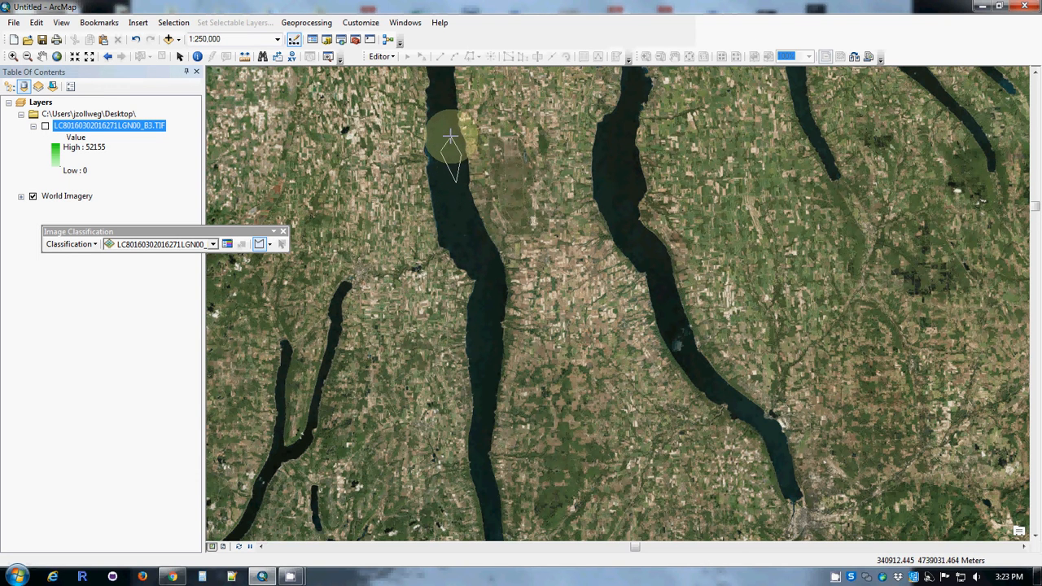
Draw training polygons inside the lakes as water samples.
{"action": "left_click", "coordinate": [463, 215]}
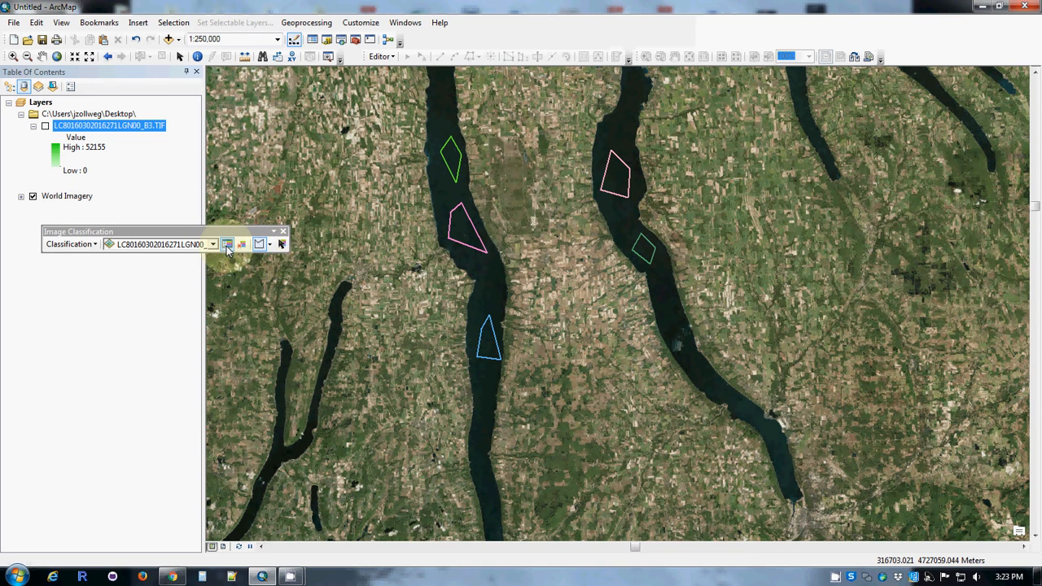
Merge the five lake samples in the Training Sample Manager into one class named water.
{"action": "left_click", "coordinate": [228, 245]}
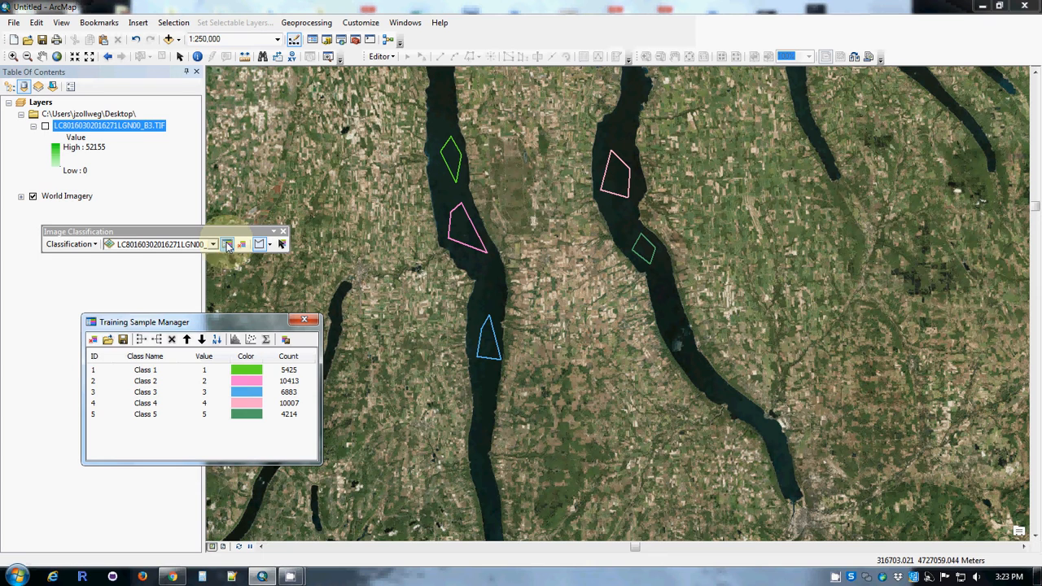
{"action": "left_click", "coordinate": [145, 370]}
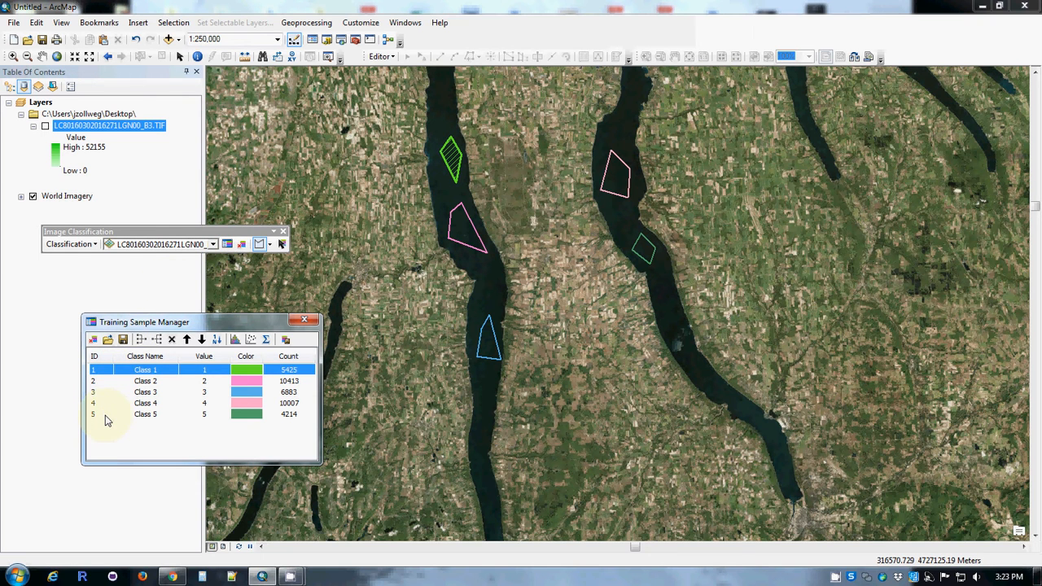
{"action": "left_click", "coordinate": [140, 341]}
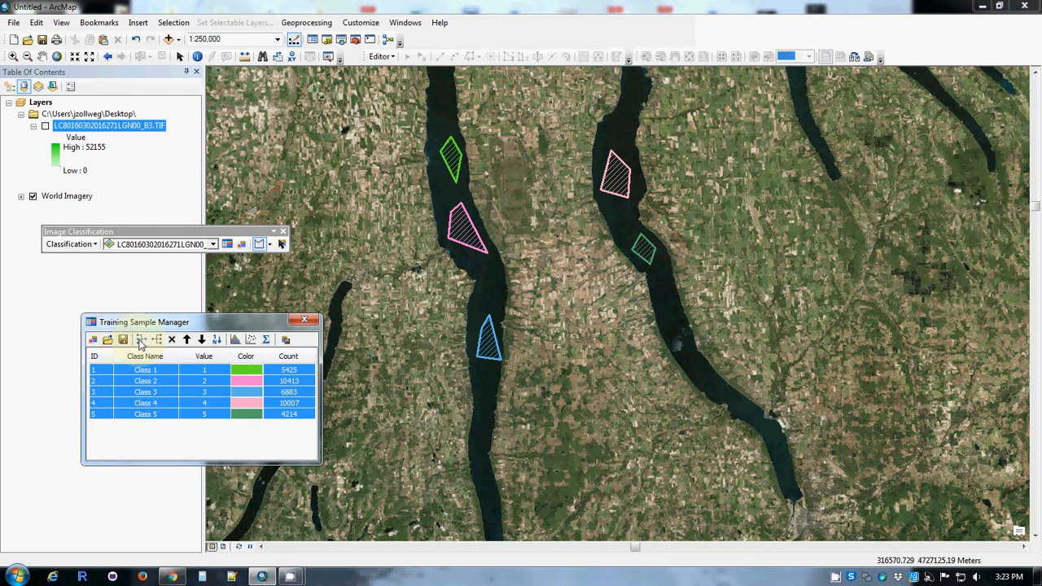
{"action": "left_click", "coordinate": [140, 340]}
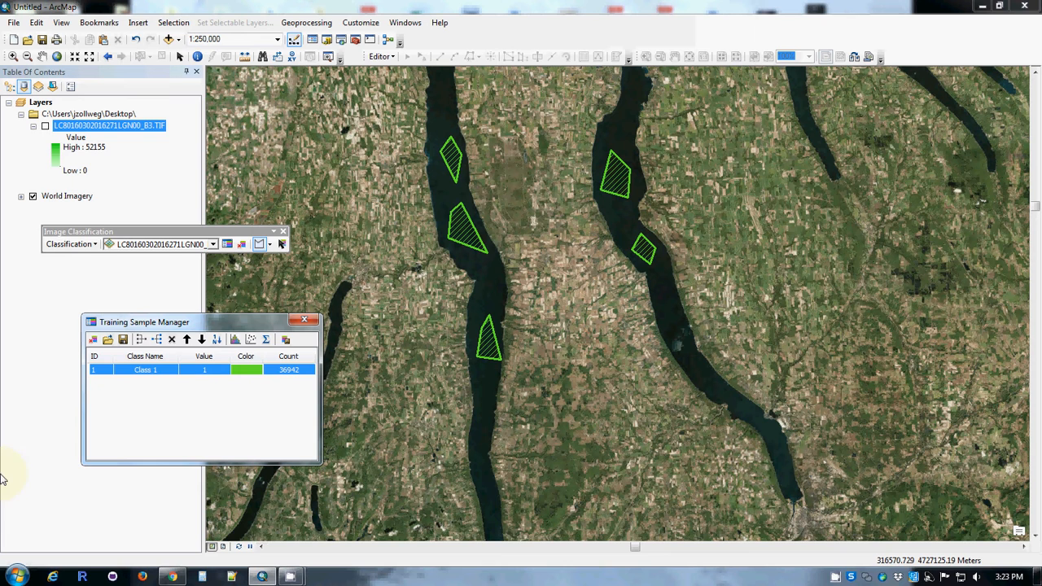
{"action": "mouse_move", "coordinate": [547, 297]}
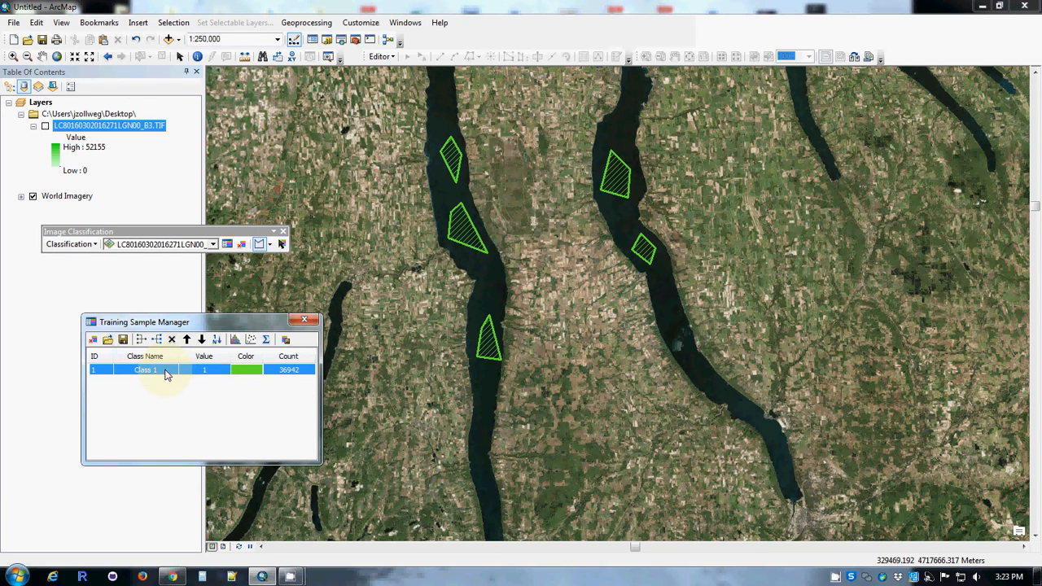
{"action": "mouse_move", "coordinate": [123, 341]}
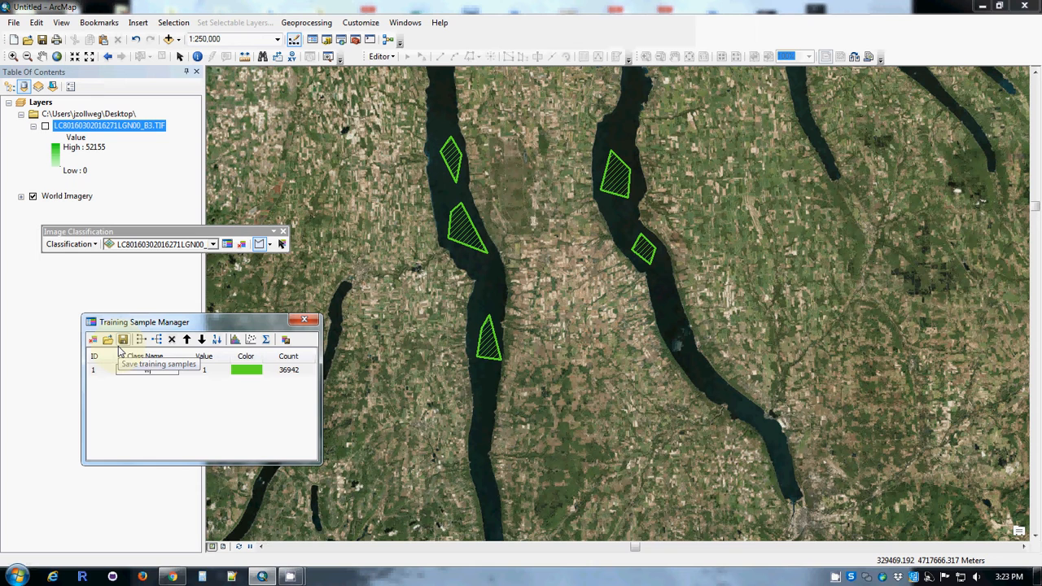
{"action": "left_click", "coordinate": [122, 340]}
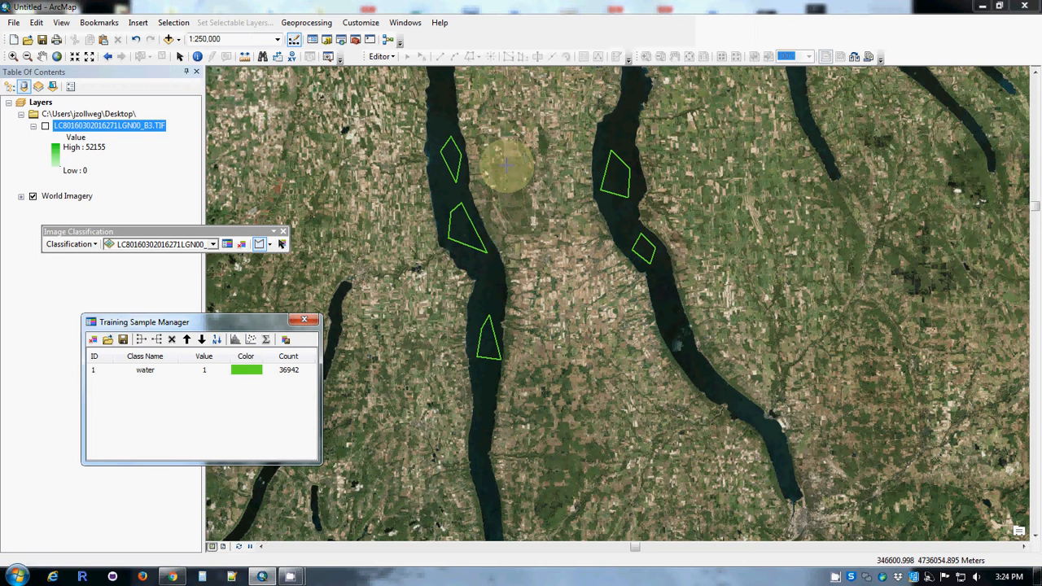
Draw forest training polygons, merge them and rename the class to forest.
{"action": "left_click", "coordinate": [261, 245]}
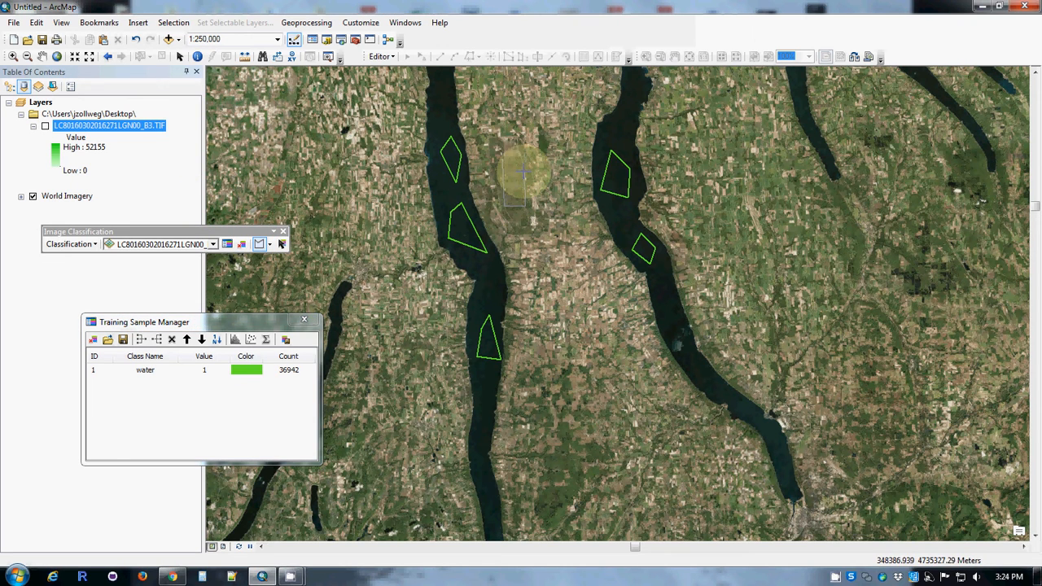
{"action": "left_click_drag", "start_coordinate": [505, 166], "coordinate": [521, 204]}
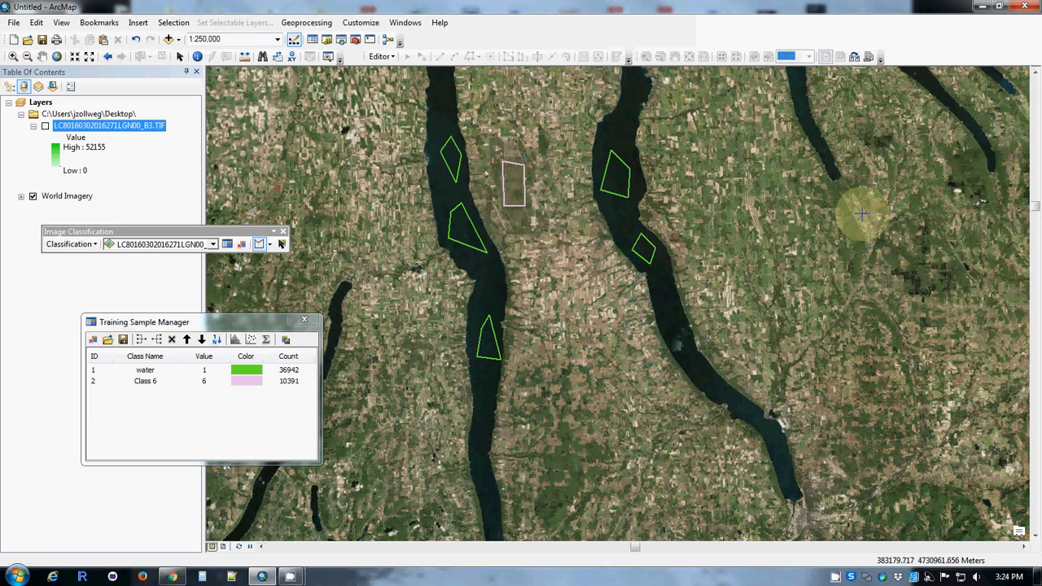
{"action": "mouse_move", "coordinate": [846, 210]}
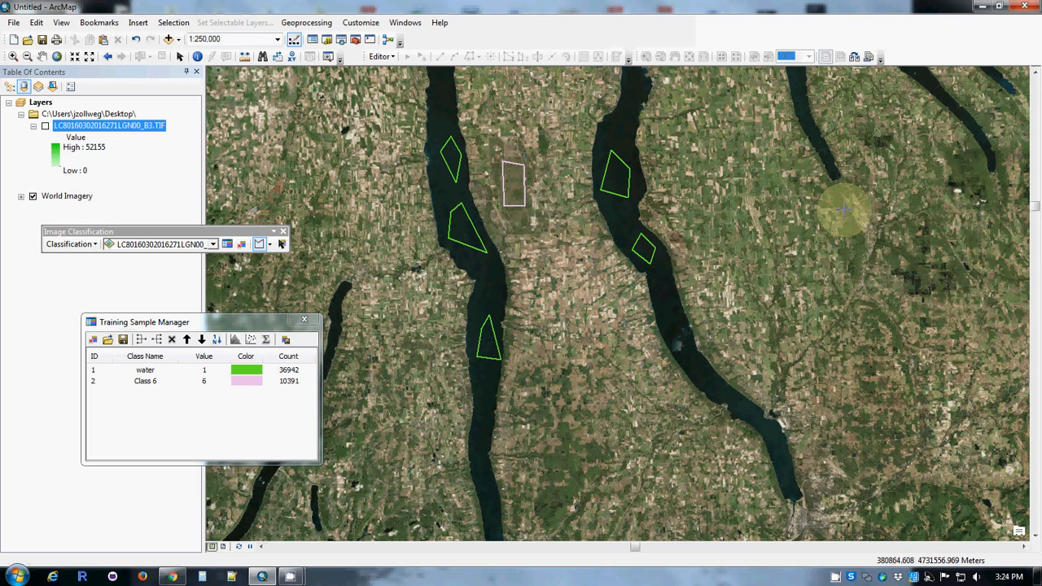
{"action": "mouse_move", "coordinate": [860, 236]}
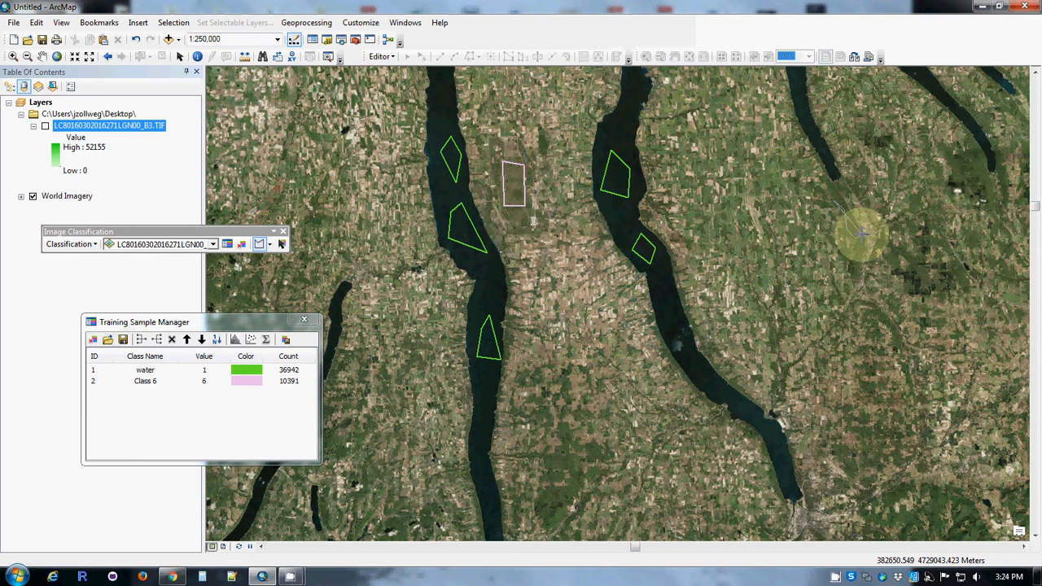
{"action": "mouse_move", "coordinate": [847, 203]}
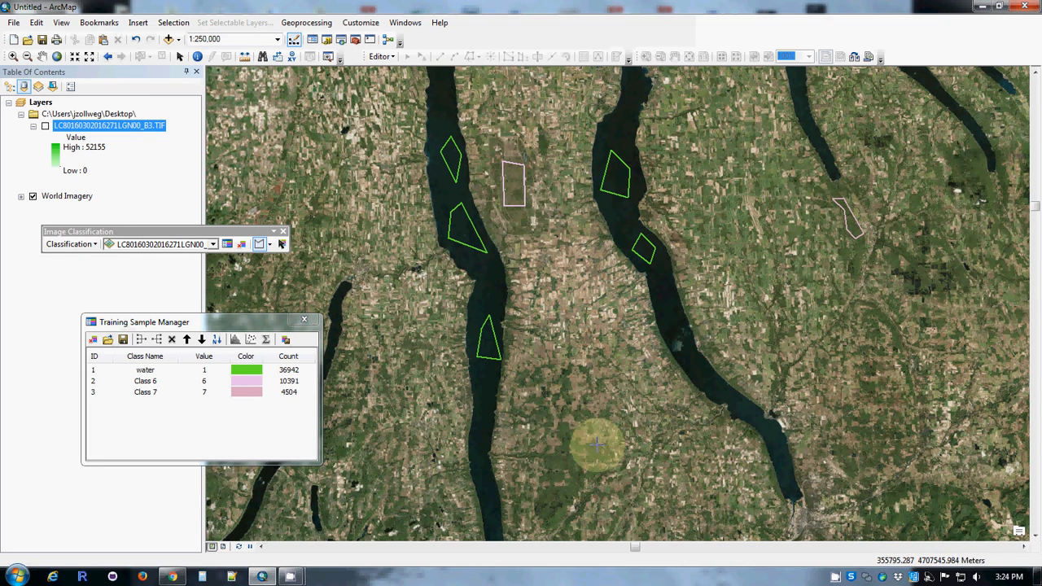
{"action": "mouse_move", "coordinate": [586, 464]}
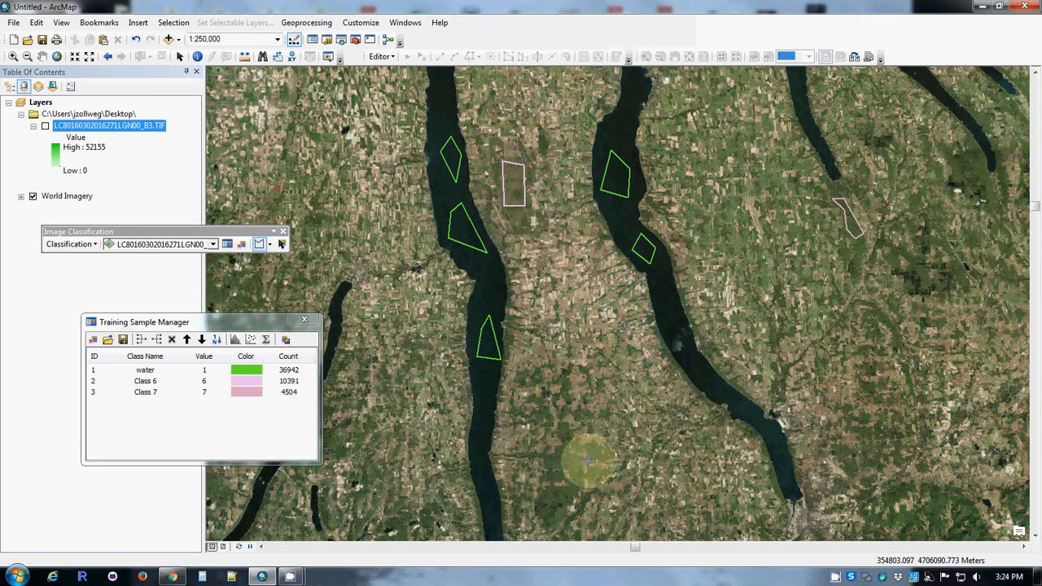
{"action": "mouse_move", "coordinate": [599, 439]}
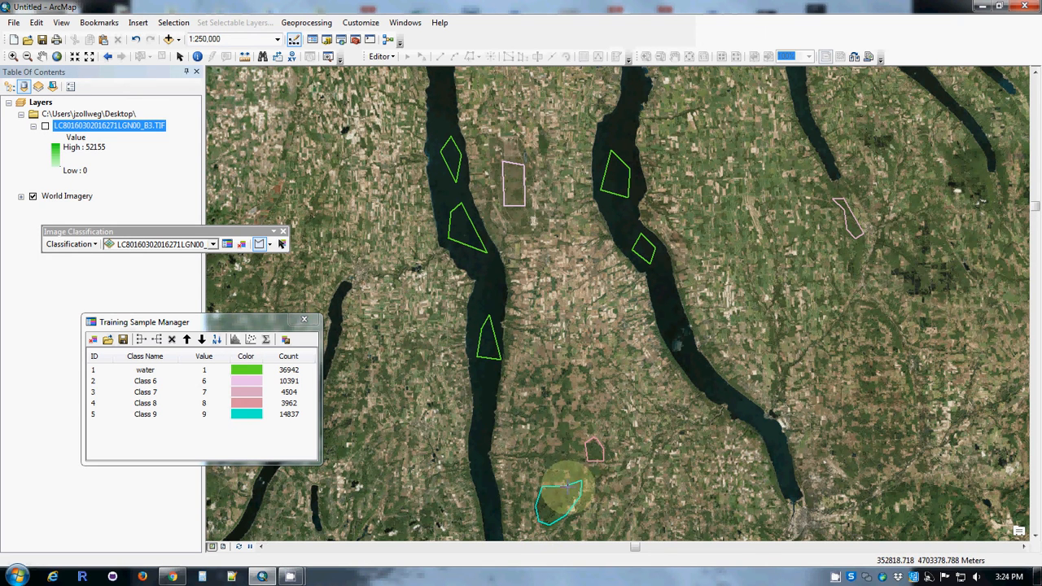
{"action": "mouse_move", "coordinate": [570, 489]}
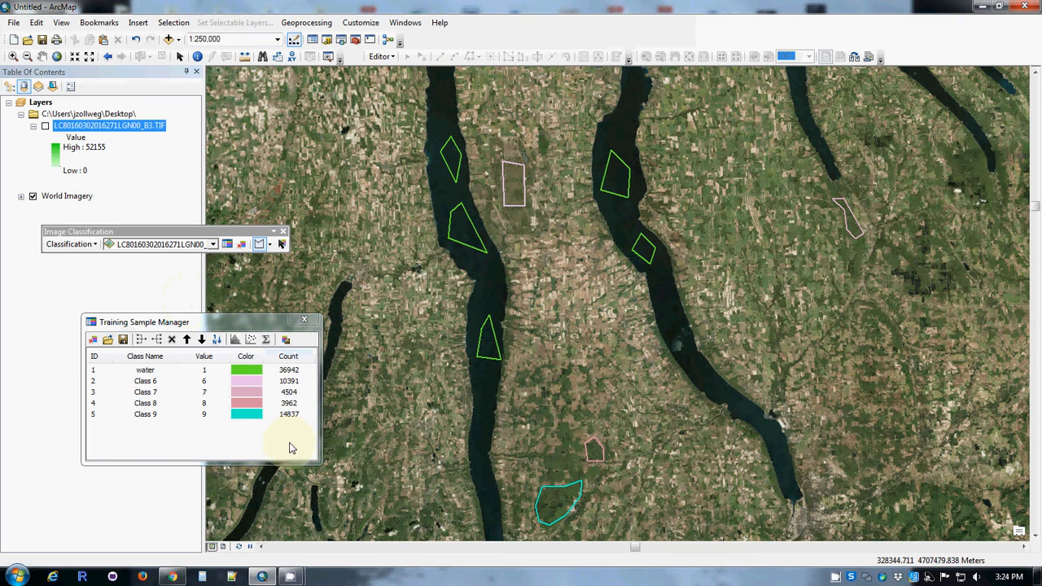
{"action": "left_click", "coordinate": [145, 381]}
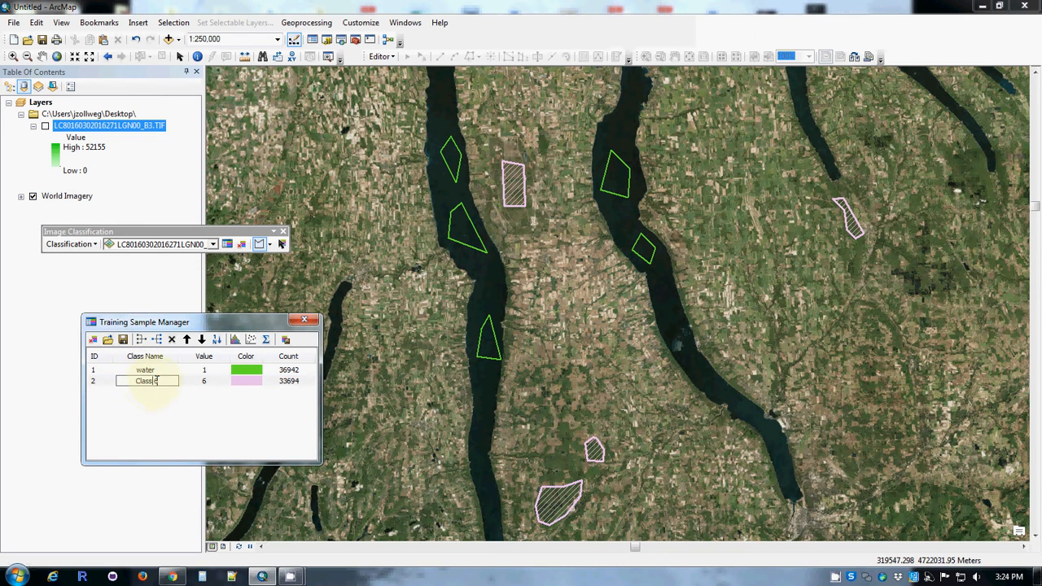
{"action": "double_click", "coordinate": [146, 382]}
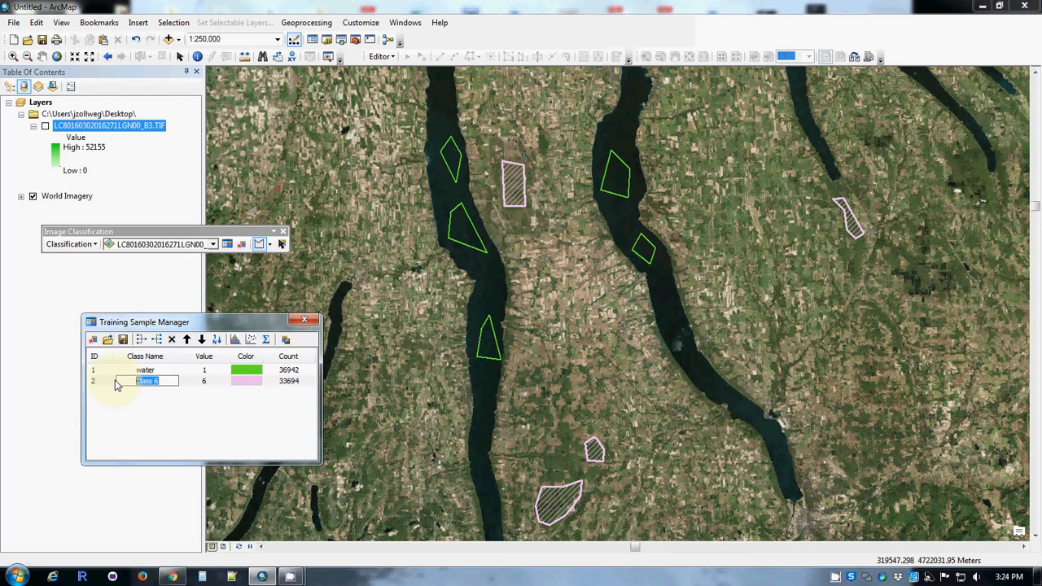
{"action": "type", "text": "forest"}
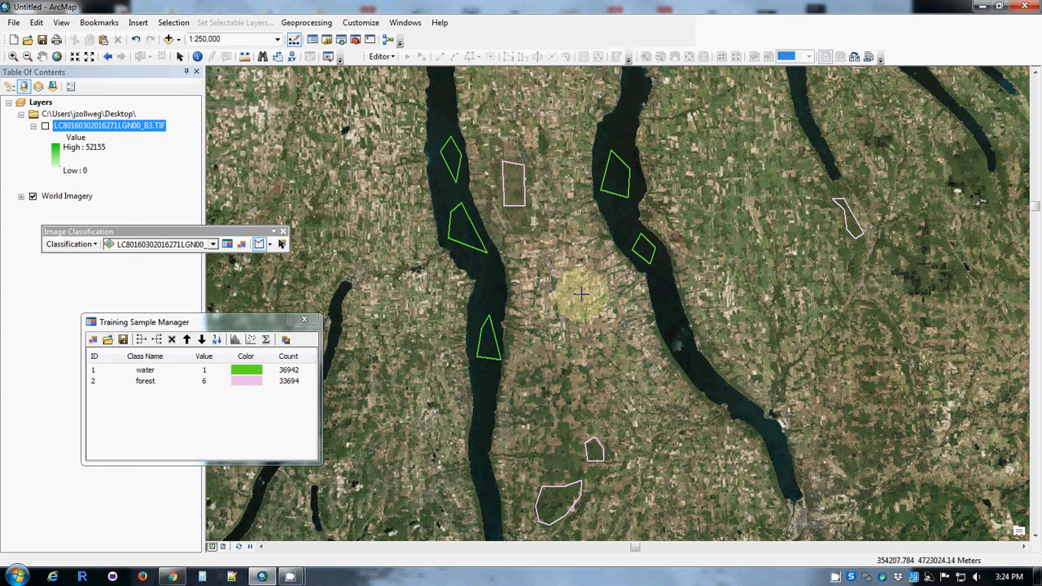
Draw farm training polygons and merge Class 10, 11 and 12 into one class.
{"action": "left_click", "coordinate": [567, 280]}
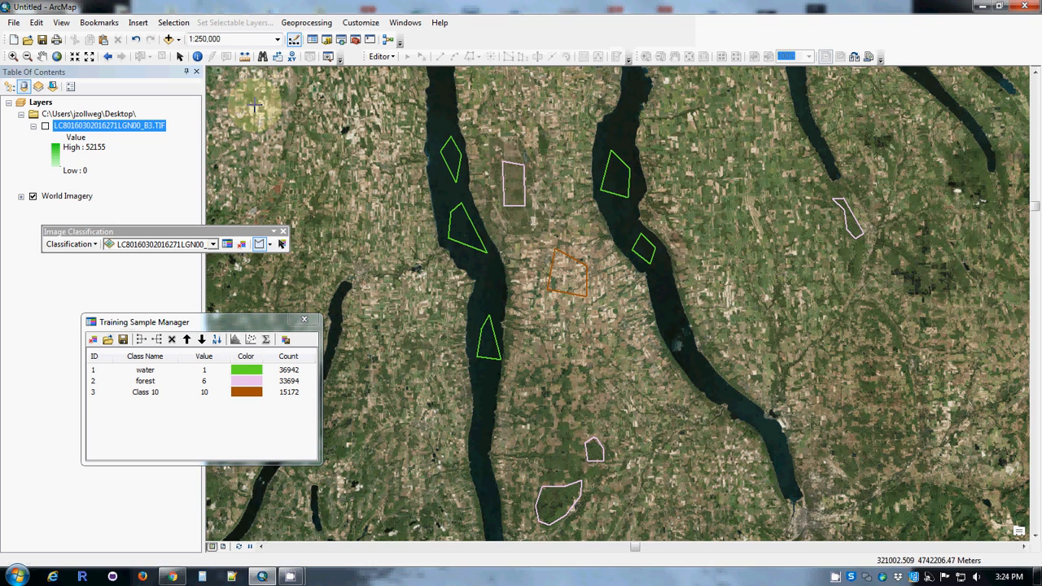
{"action": "mouse_move", "coordinate": [346, 137]}
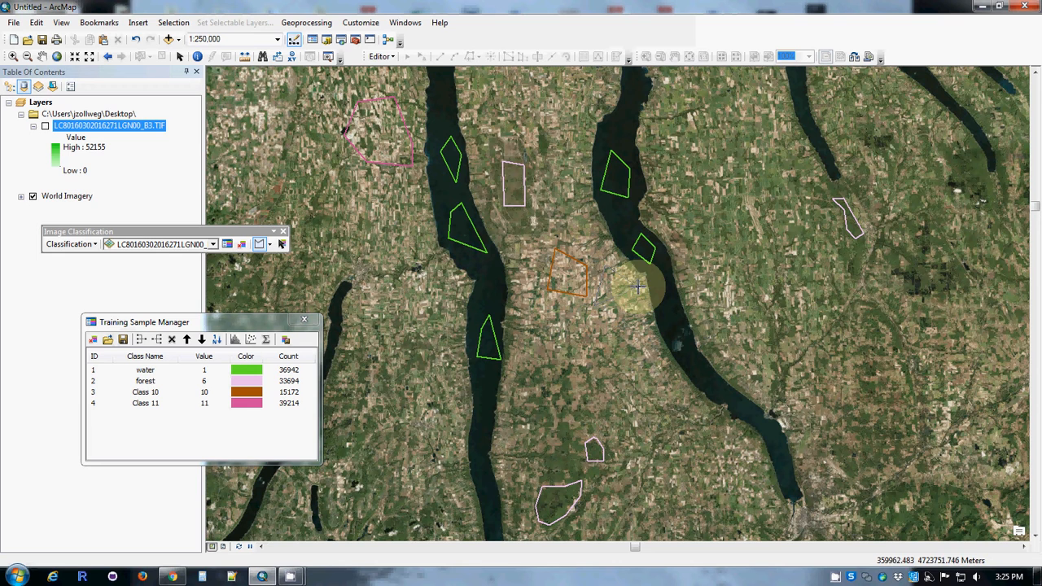
{"action": "left_click", "coordinate": [619, 277]}
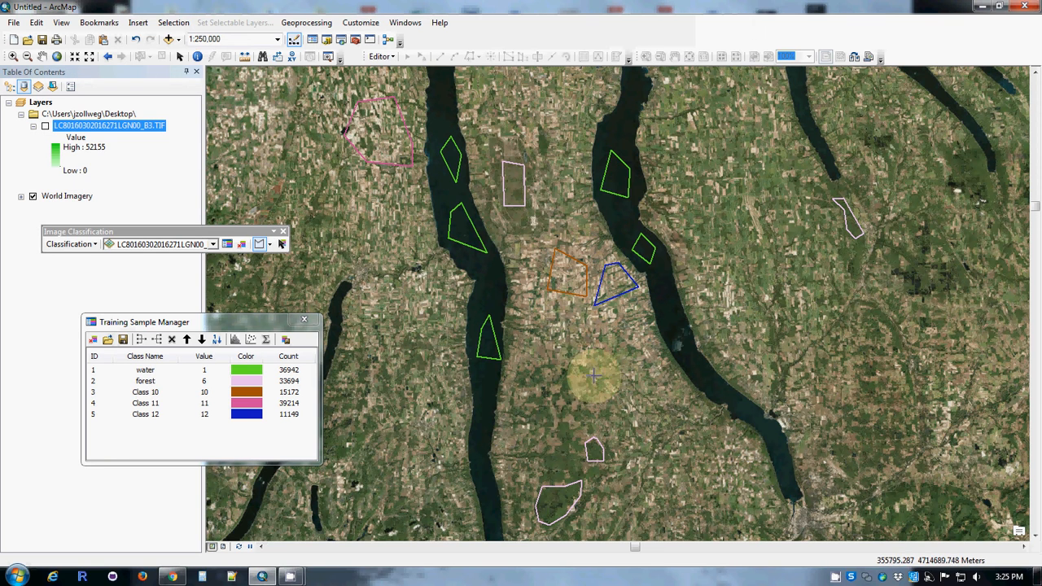
{"action": "left_click", "coordinate": [145, 391]}
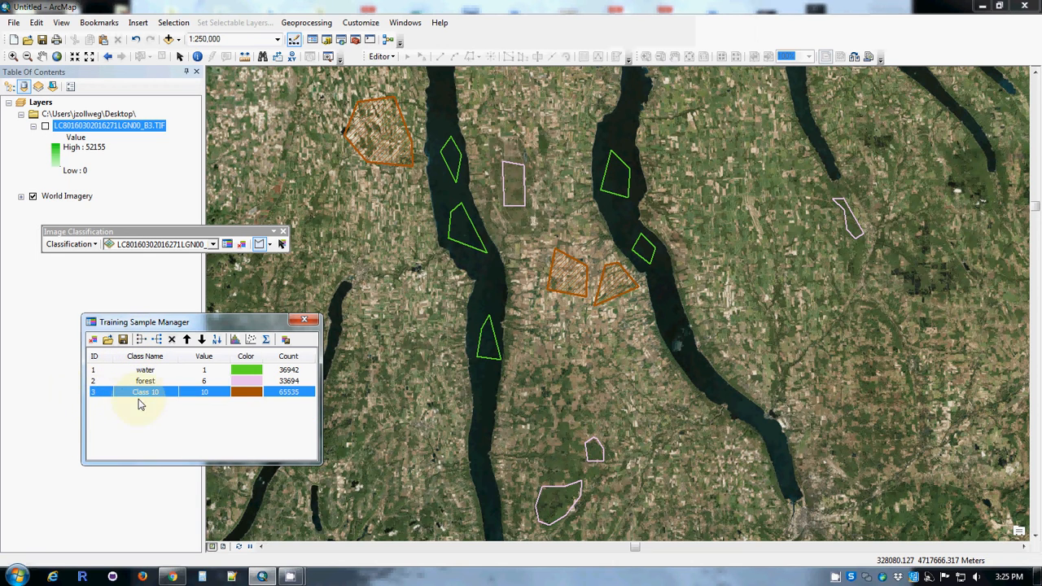
Rename the merged third training class to farm.
{"action": "double_click", "coordinate": [147, 391]}
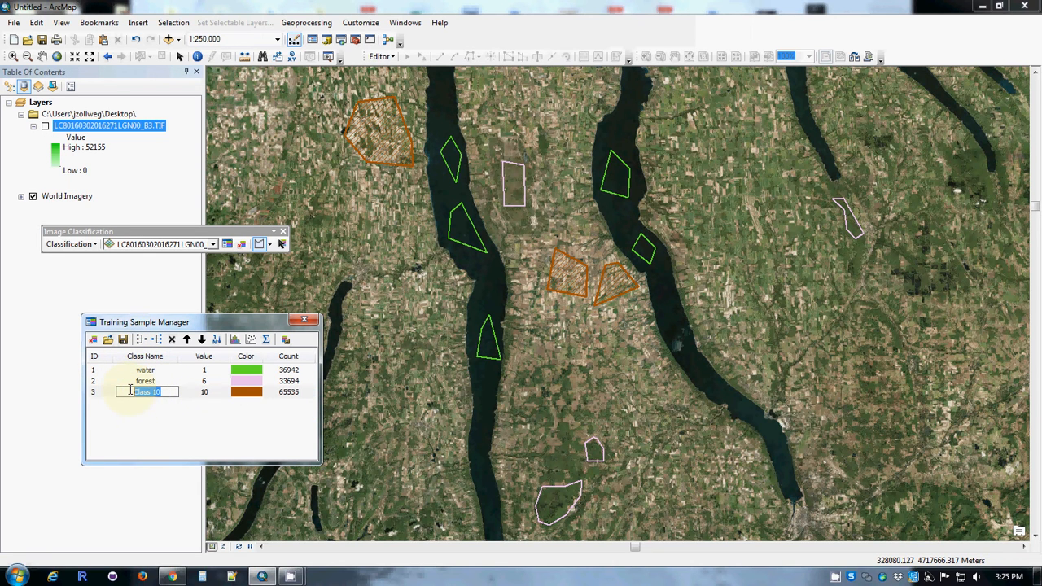
{"action": "type", "text": "farm"}
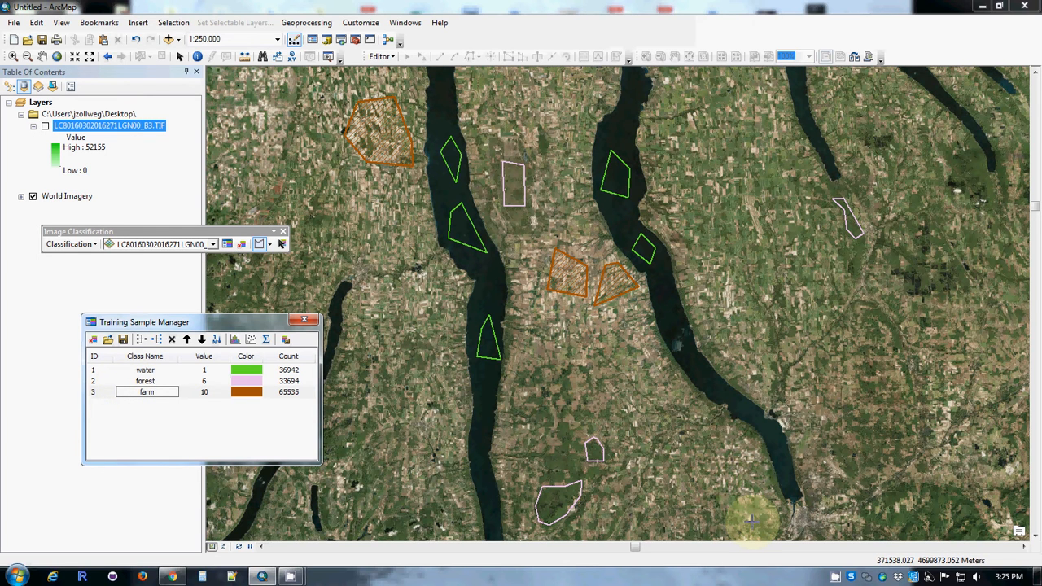
{"action": "mouse_move", "coordinate": [277, 437]}
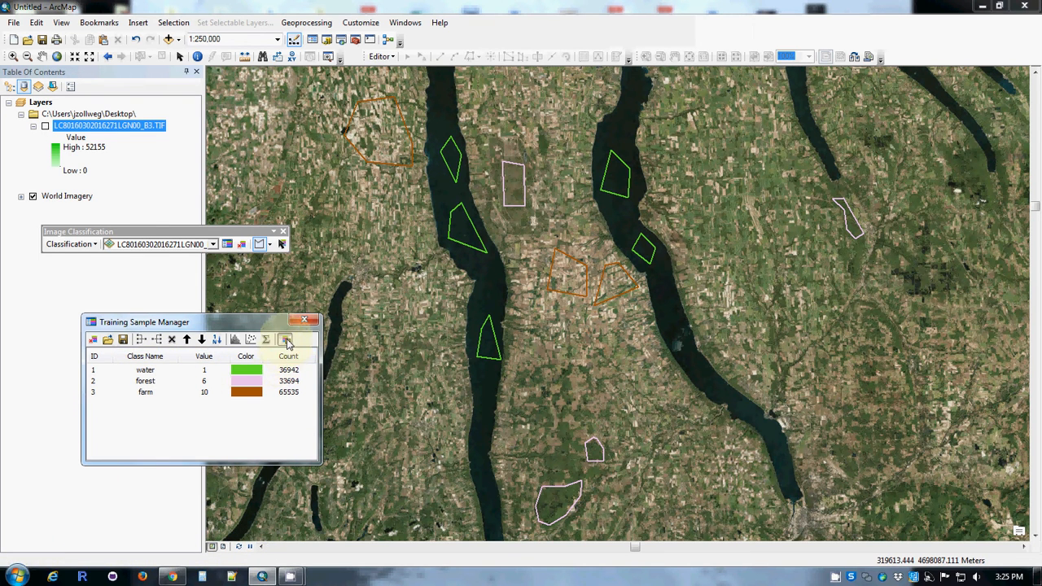
Save the water, forest and farm samples as a signature file on the Desktop.
{"action": "left_click", "coordinate": [287, 340]}
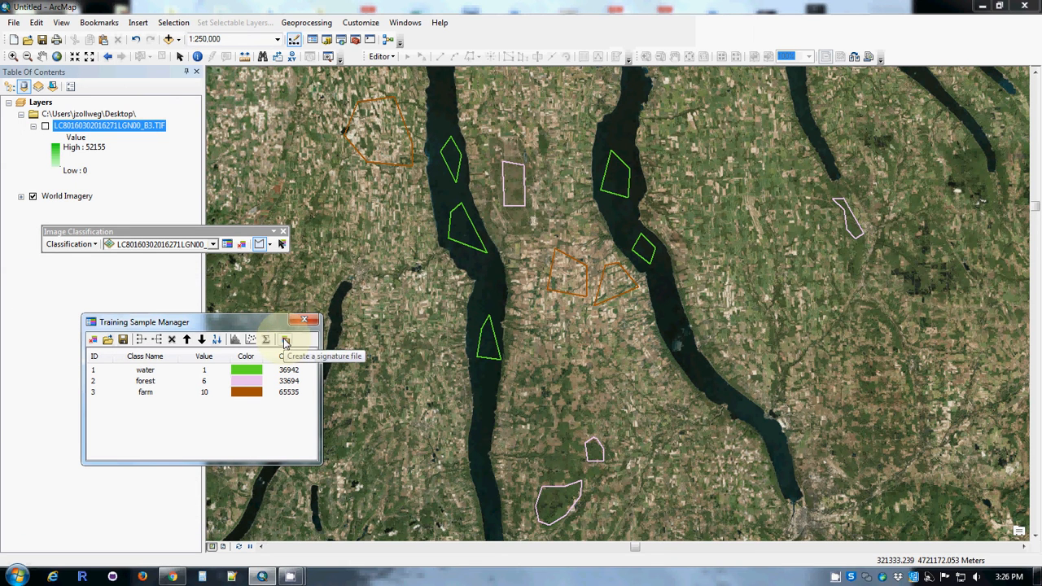
{"action": "left_click", "coordinate": [285, 340]}
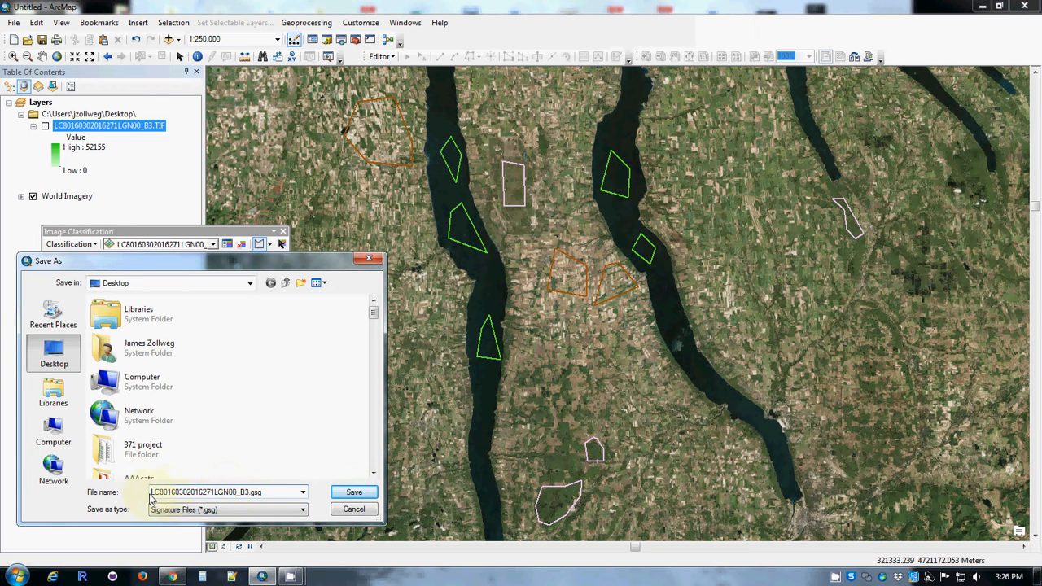
{"action": "left_click", "coordinate": [353, 491]}
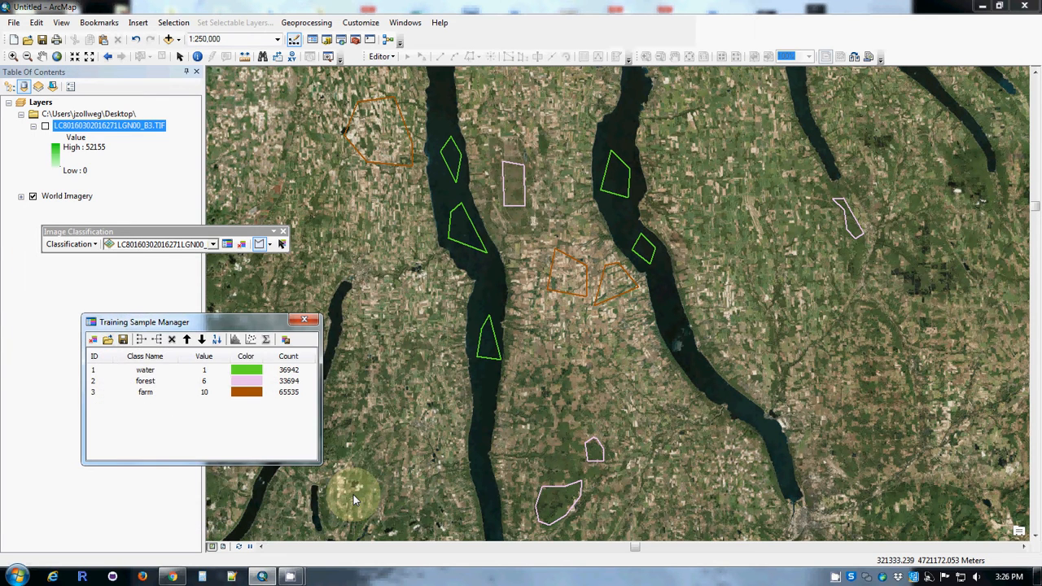
{"action": "mouse_move", "coordinate": [334, 306]}
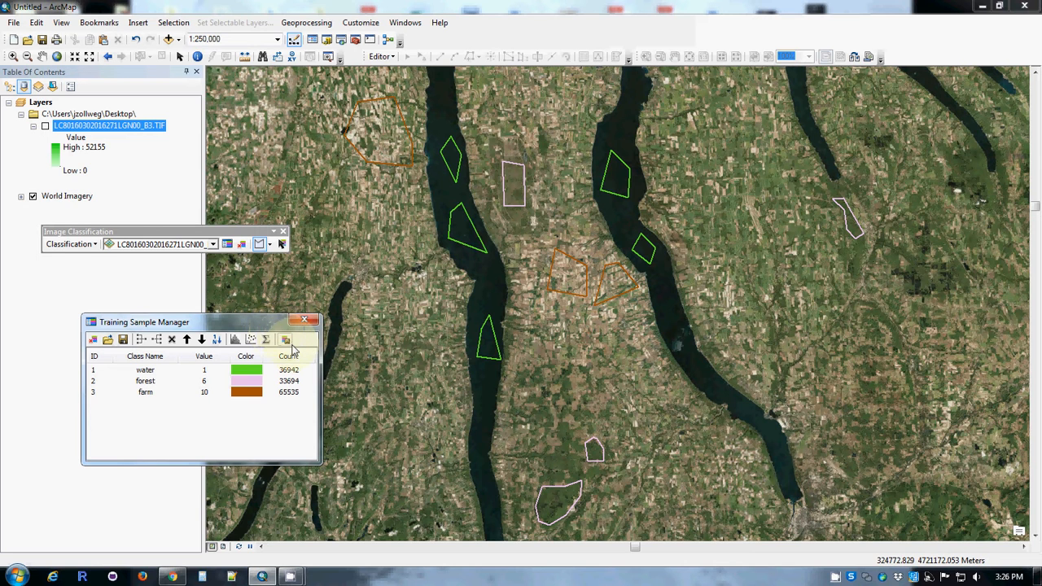
{"action": "mouse_move", "coordinate": [286, 340]}
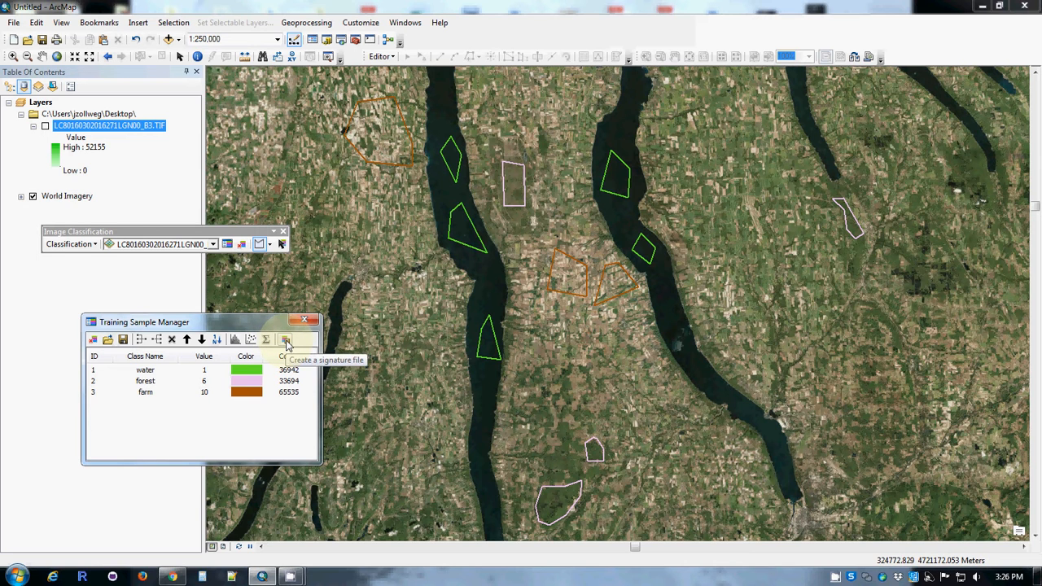
{"action": "mouse_move", "coordinate": [285, 244]}
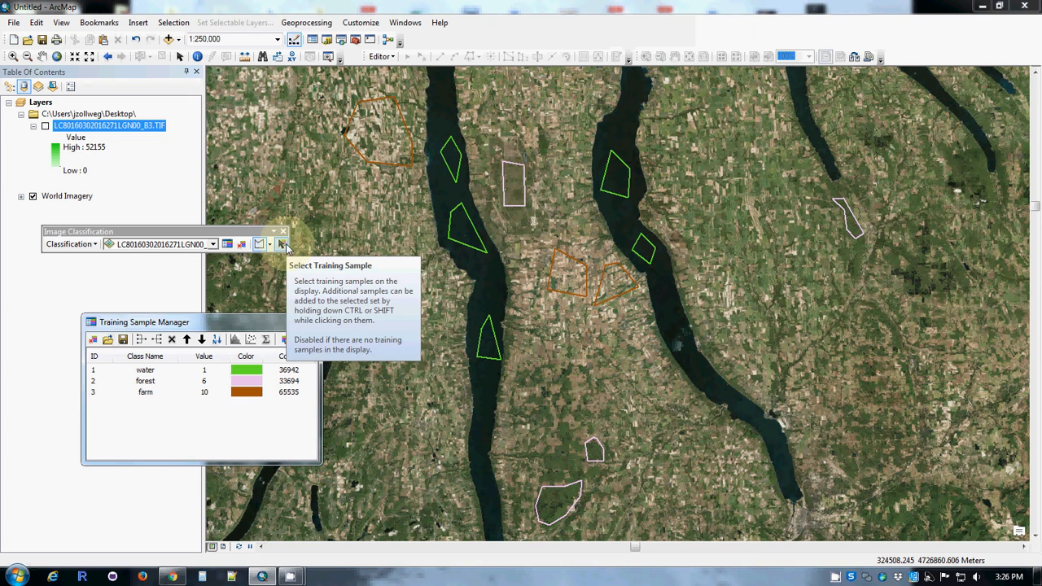
{"action": "mouse_move", "coordinate": [244, 244]}
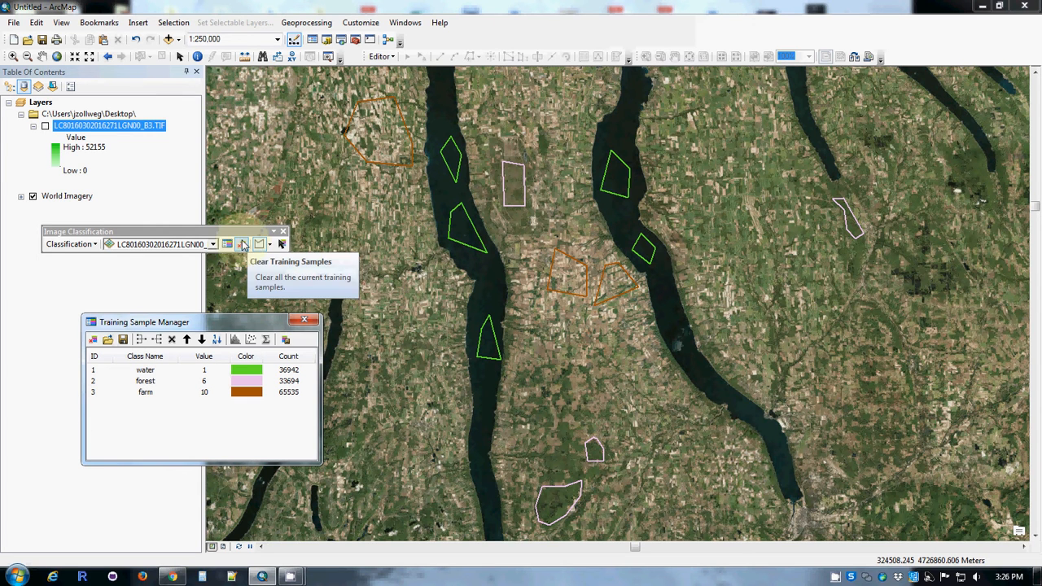
{"action": "mouse_move", "coordinate": [247, 245]}
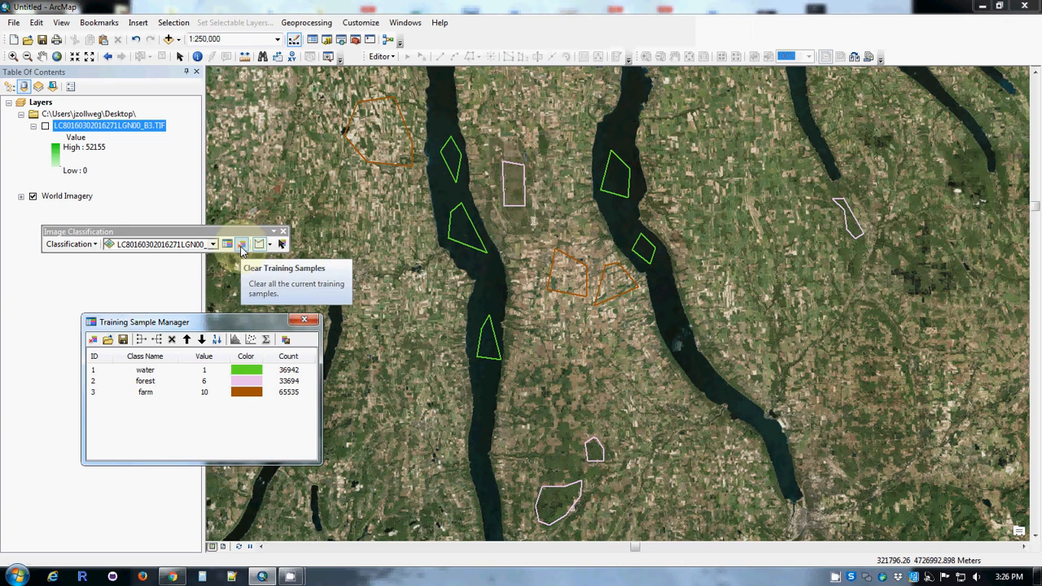
{"action": "mouse_move", "coordinate": [284, 244]}
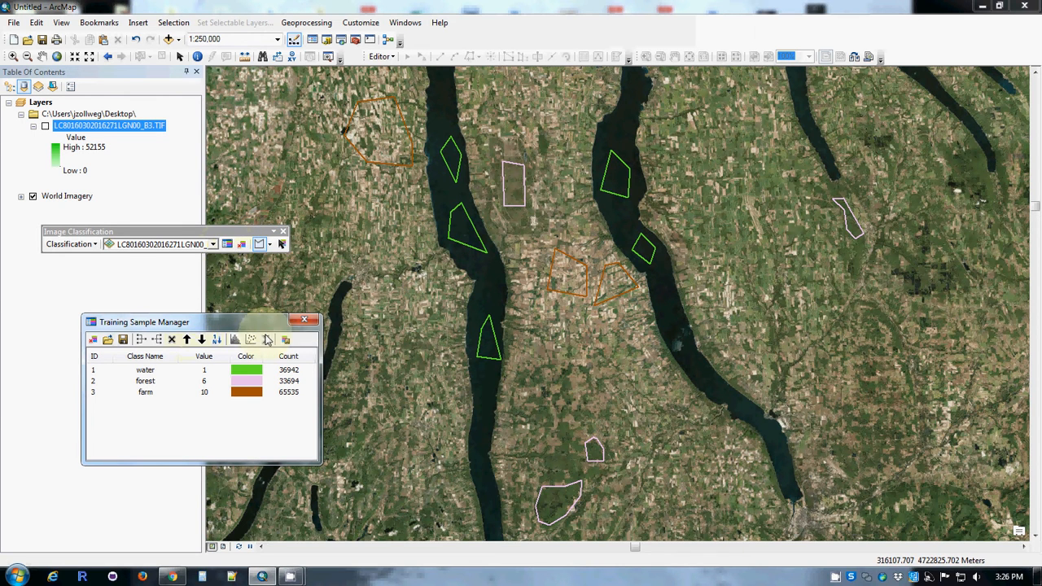
{"action": "mouse_move", "coordinate": [285, 341]}
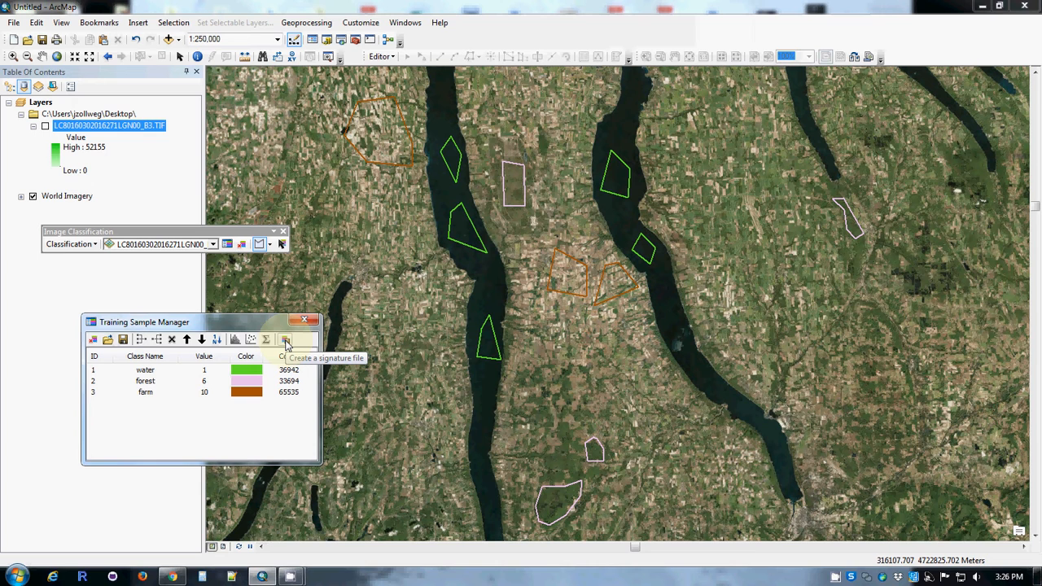
{"action": "left_click", "coordinate": [95, 244]}
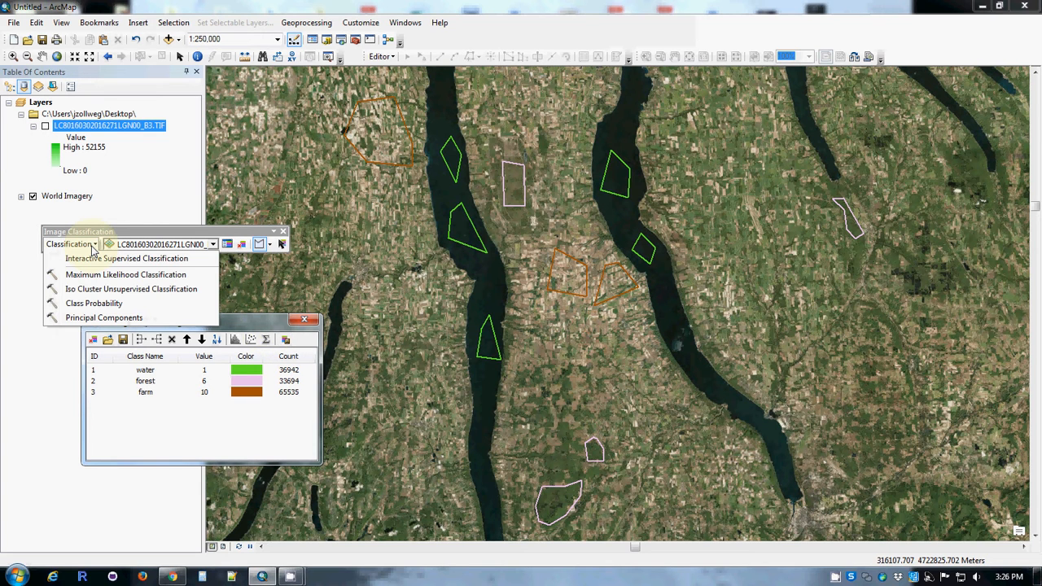
{"action": "mouse_move", "coordinate": [127, 258]}
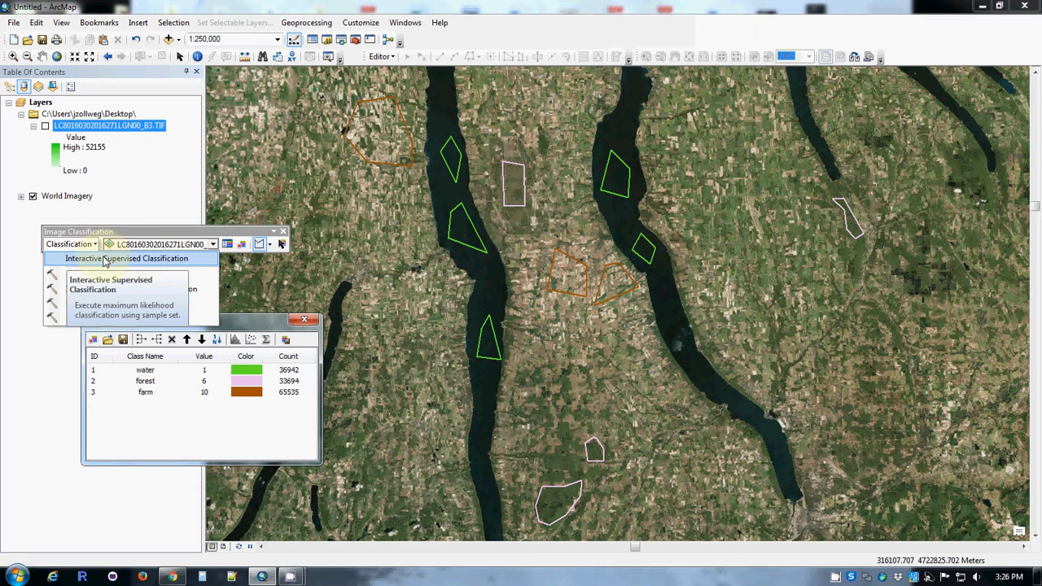
{"action": "mouse_move", "coordinate": [104, 318]}
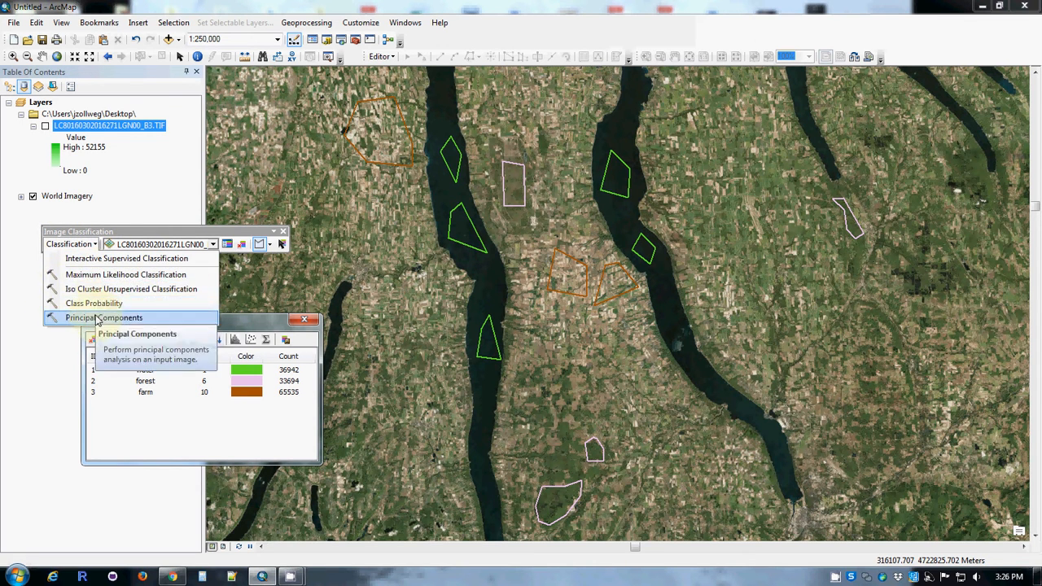
{"action": "mouse_move", "coordinate": [127, 273]}
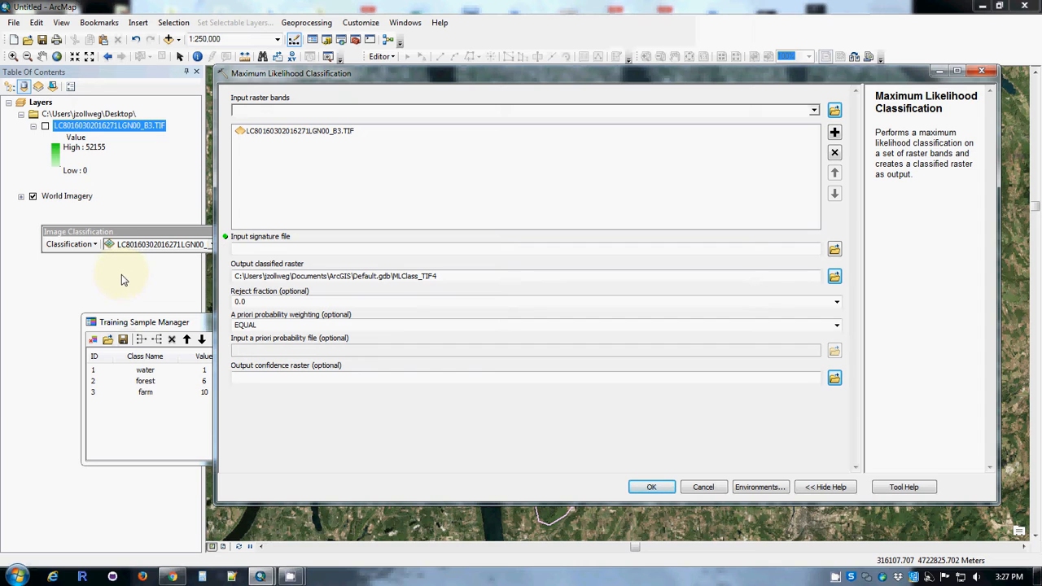
{"action": "mouse_move", "coordinate": [531, 295]}
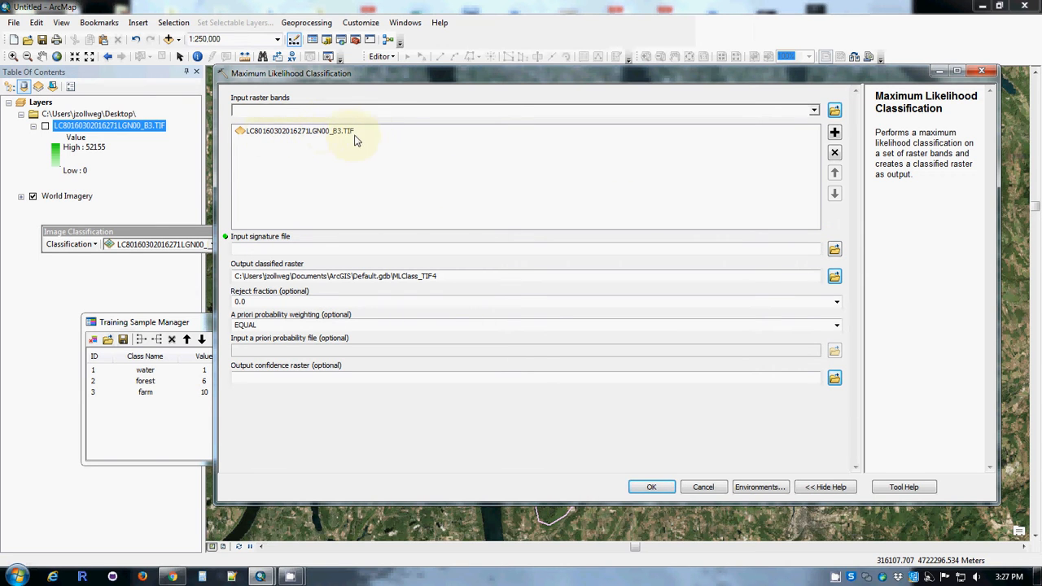
{"action": "mouse_move", "coordinate": [382, 150]}
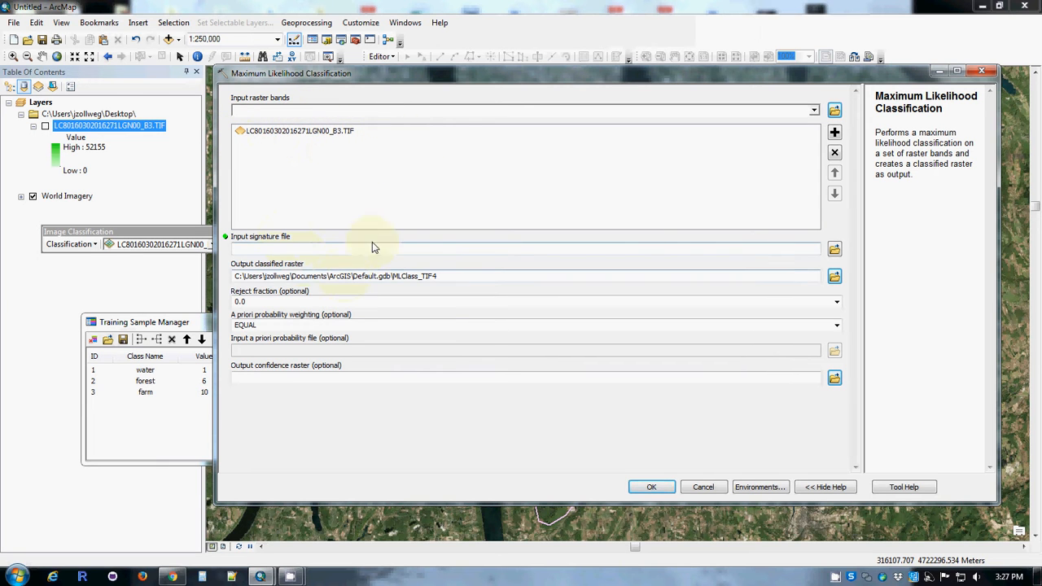
Browse to the saved .gsg signature file for the maximum likelihood classification of the Landsat B3 raster.
{"action": "left_click", "coordinate": [834, 248]}
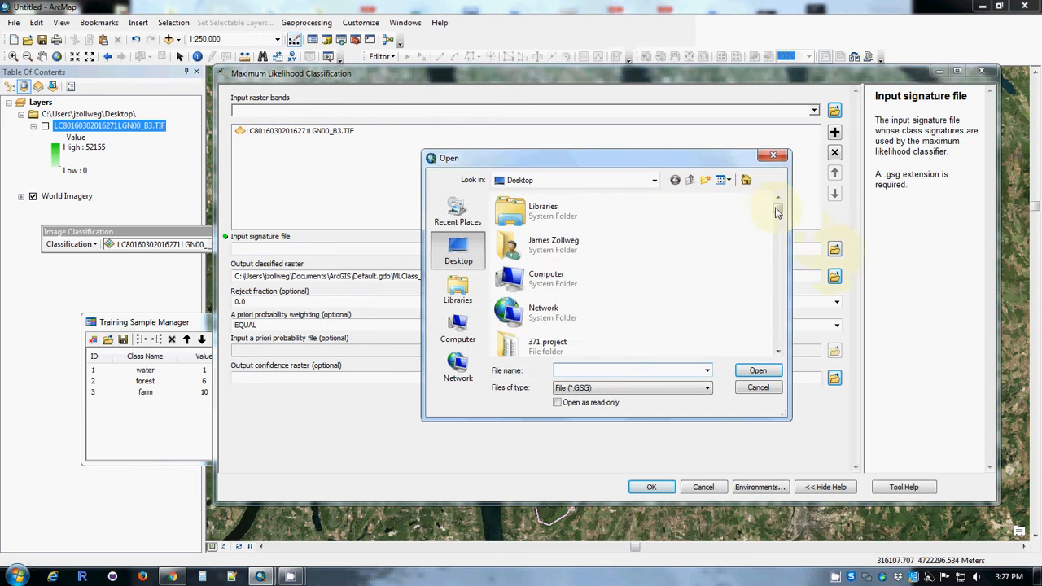
{"action": "scroll", "scroll_direction": "down", "scroll_amount": 3}
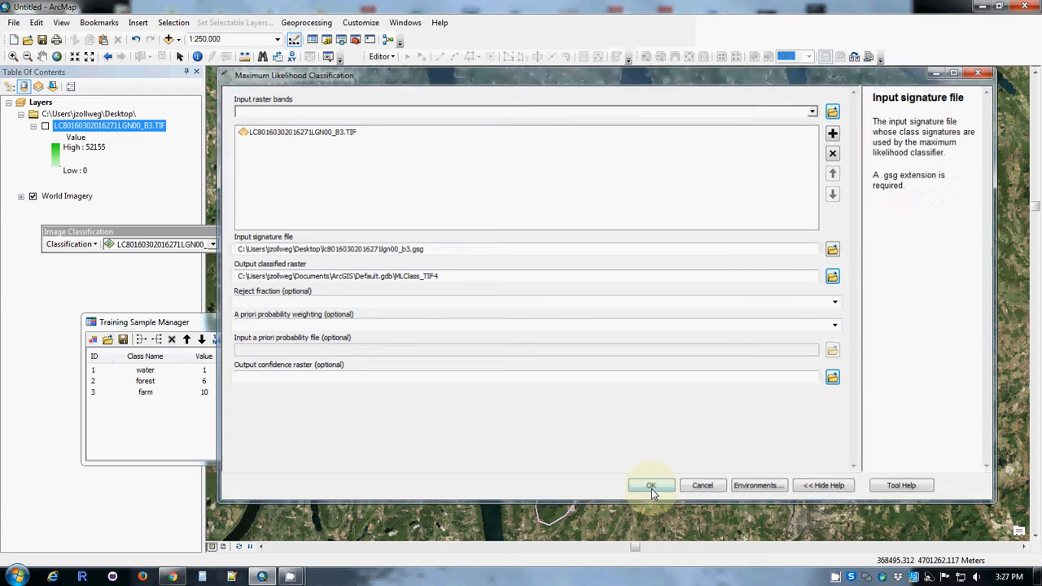
Run the classification to produce a water, forest and farm raster over the Finger Lakes scene.
{"action": "left_click", "coordinate": [651, 485]}
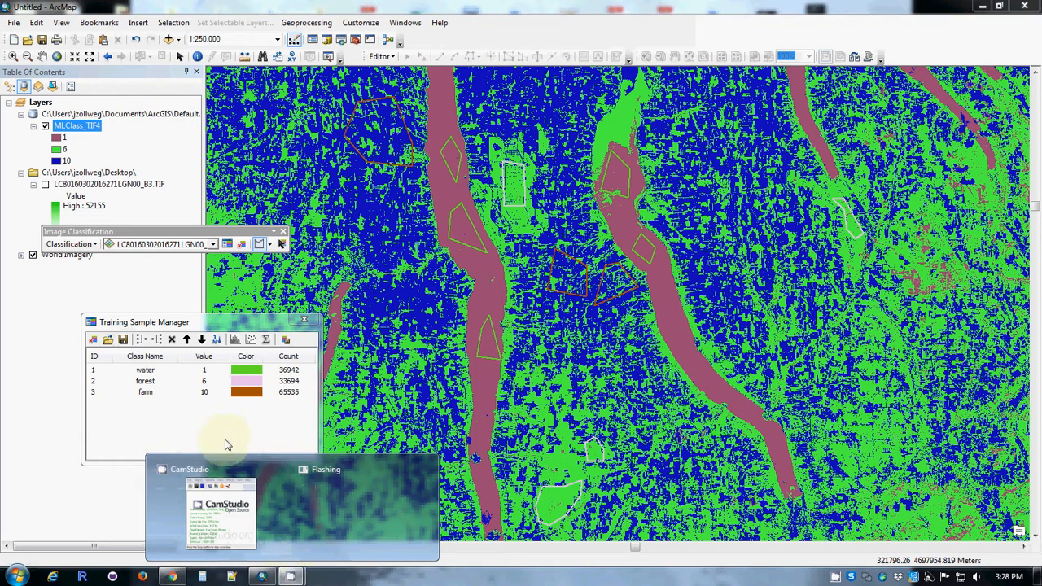
{"action": "left_click", "coordinate": [220, 505]}
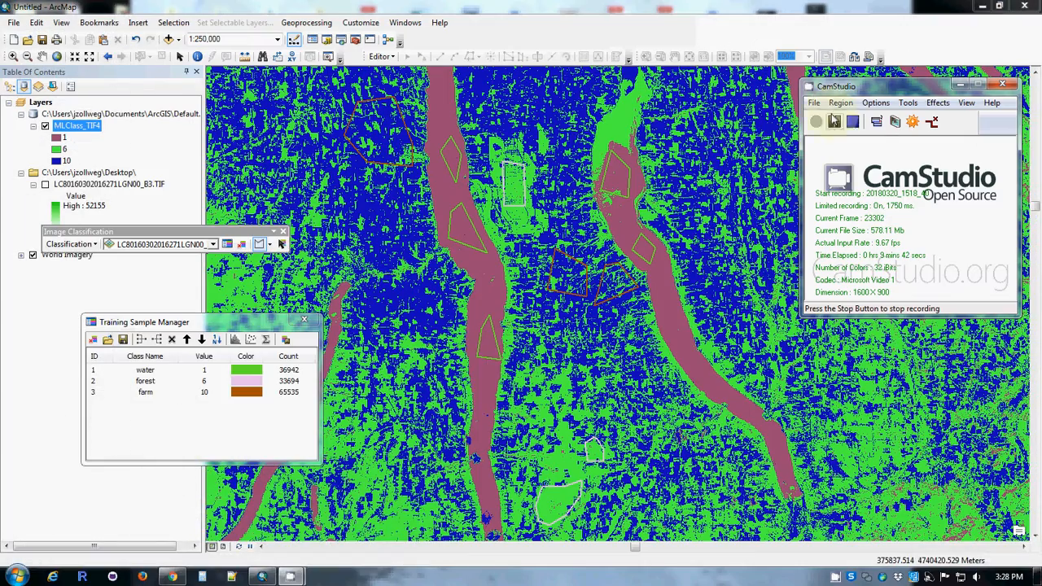